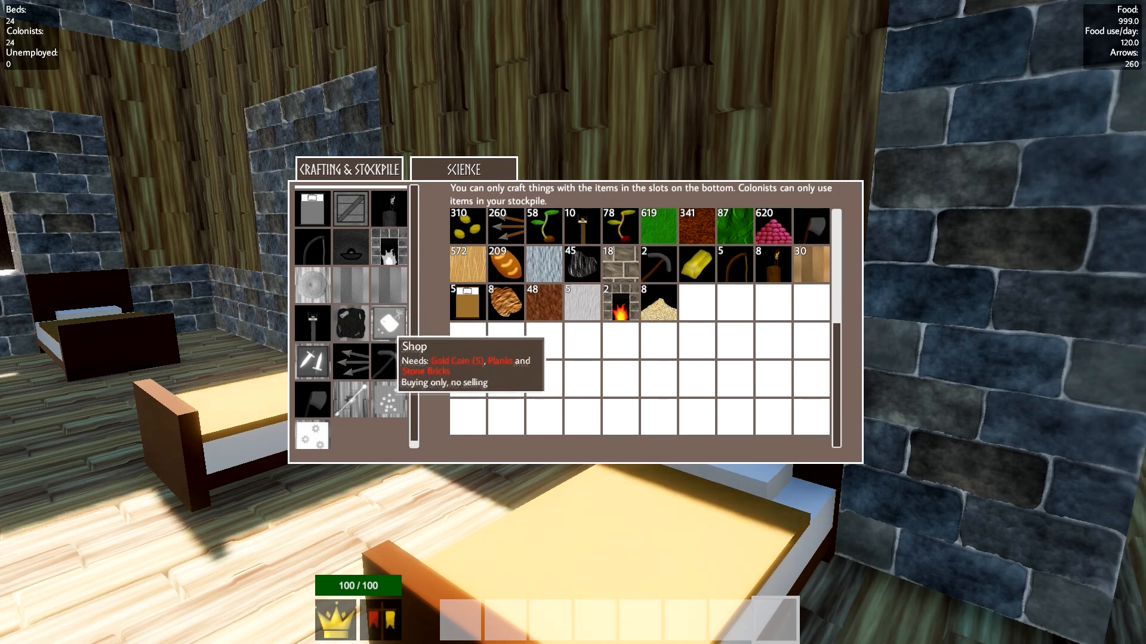
mouse_move(310, 363)
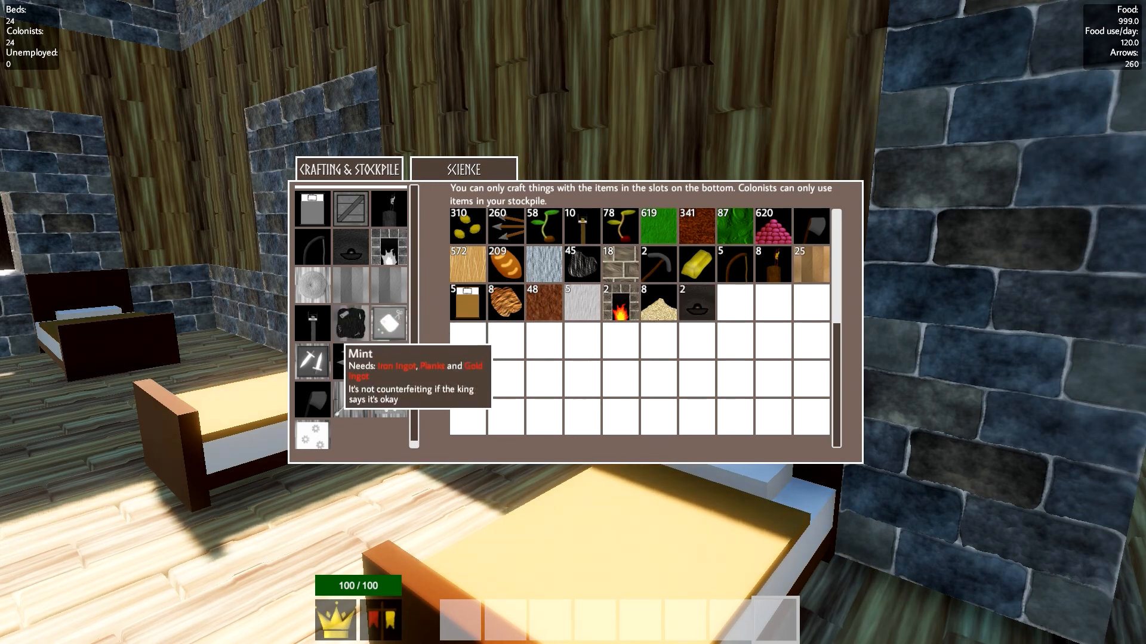
mouse_move(313, 362)
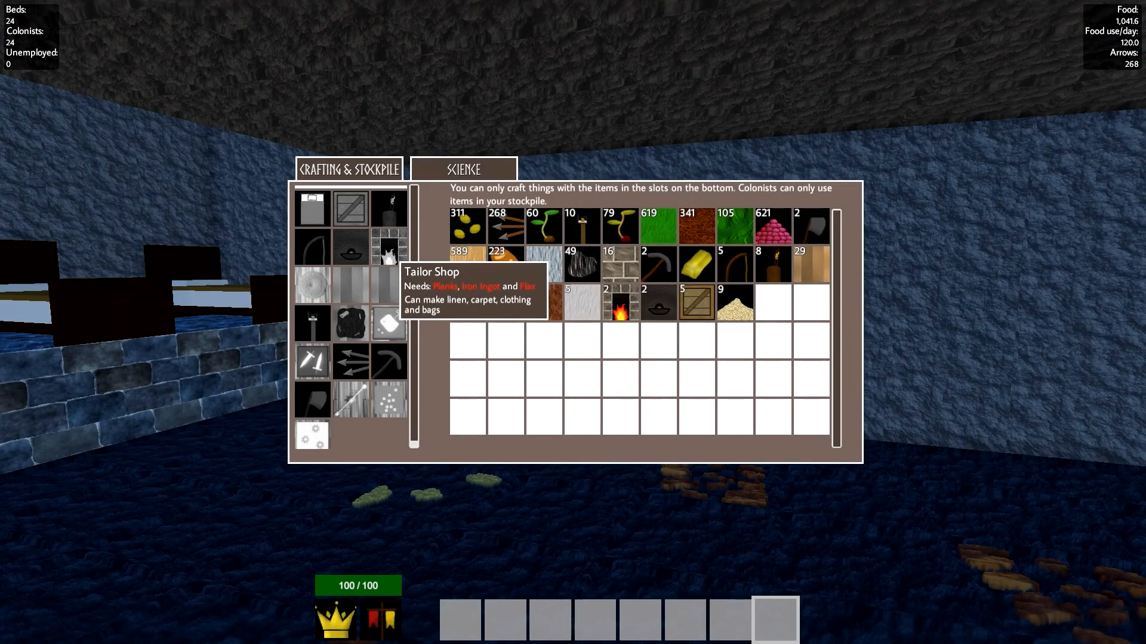
mouse_move(390, 320)
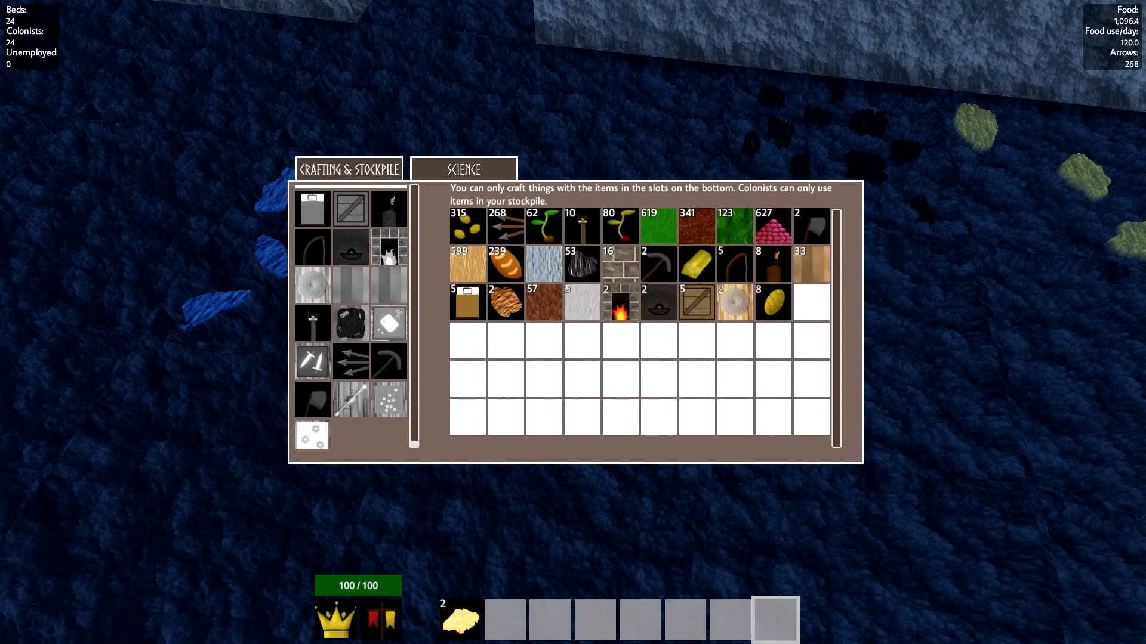
mouse_move(696, 265)
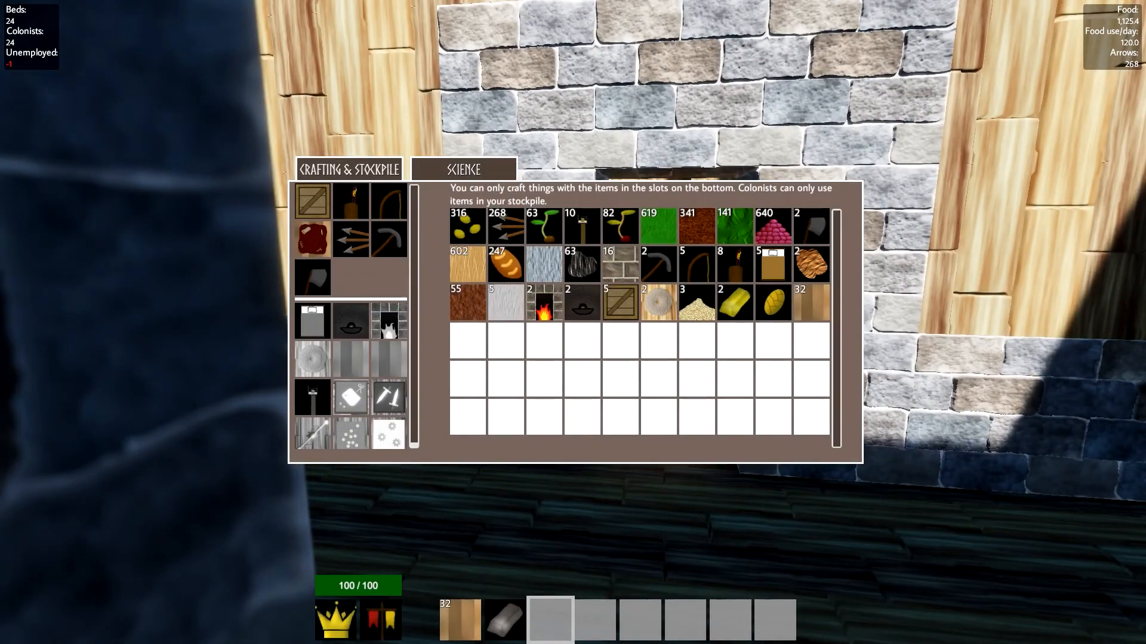
mouse_move(311, 320)
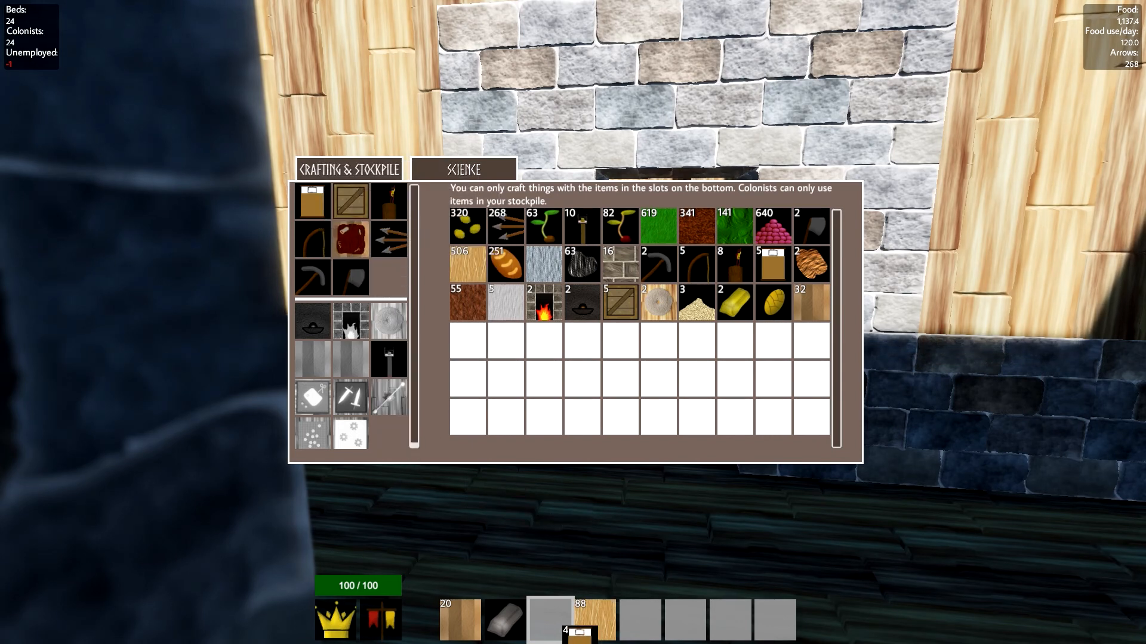
Close the crafting screen and place a crafted bed on the barracks floor
key(Escape)
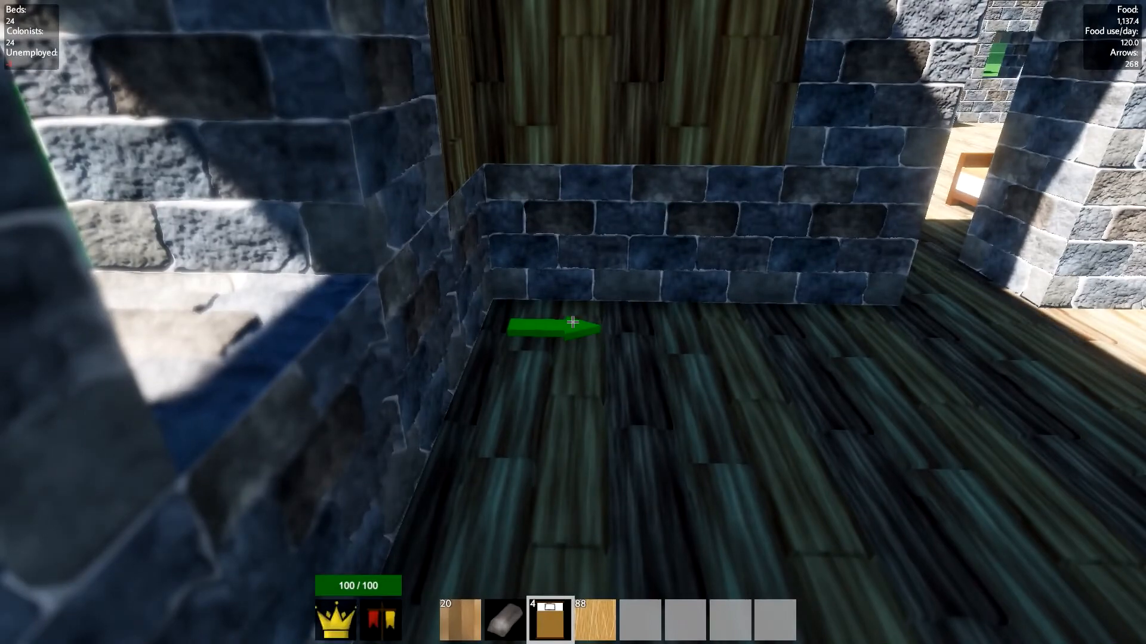
click(572, 322)
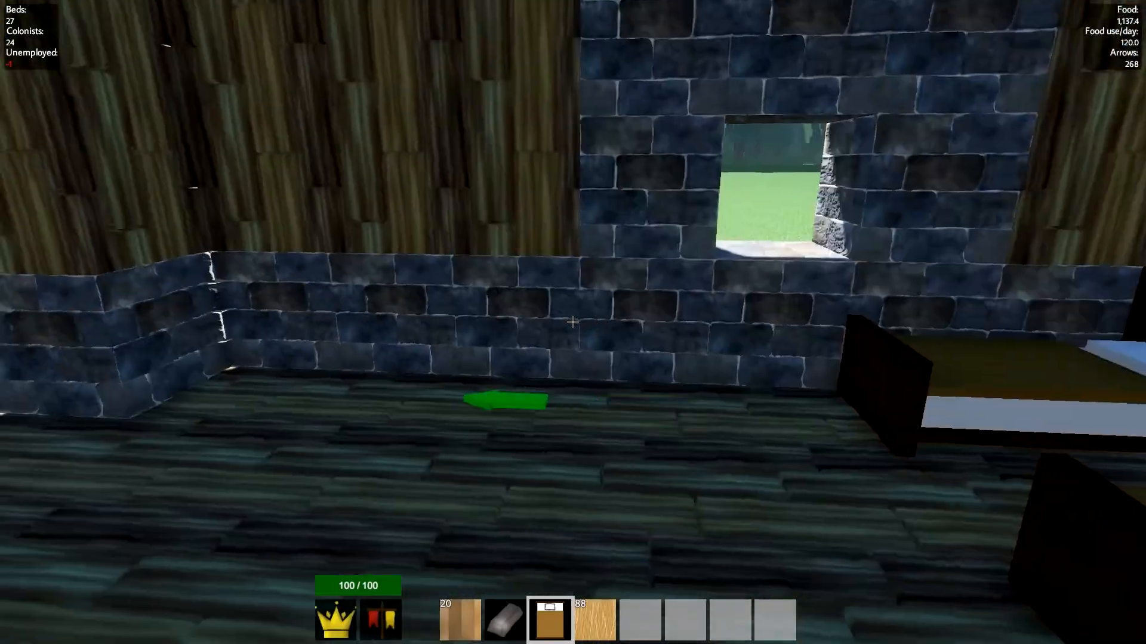
mouse_move(573, 321)
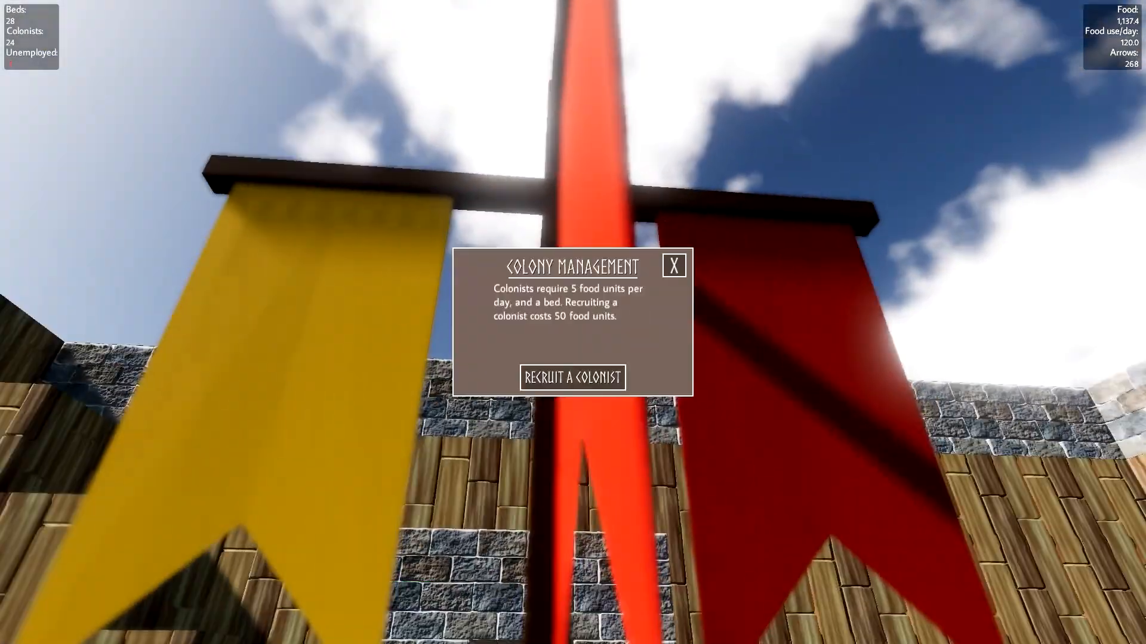
Recruit one colonist from Colony Management, reaching 25 colonists and 125 food per day
click(572, 377)
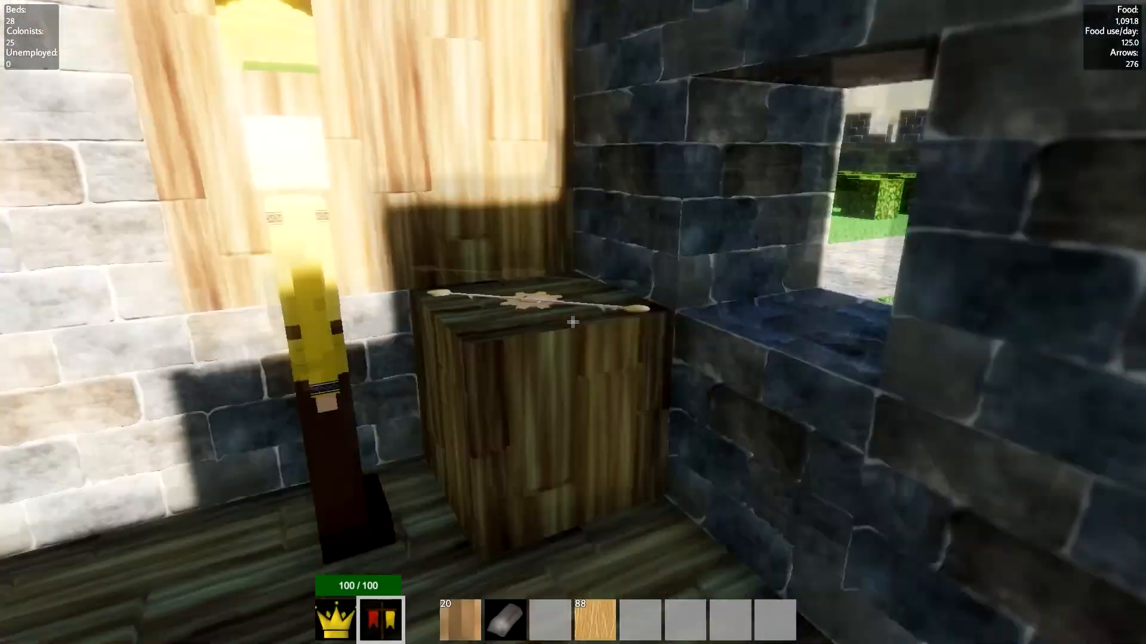
click(572, 321)
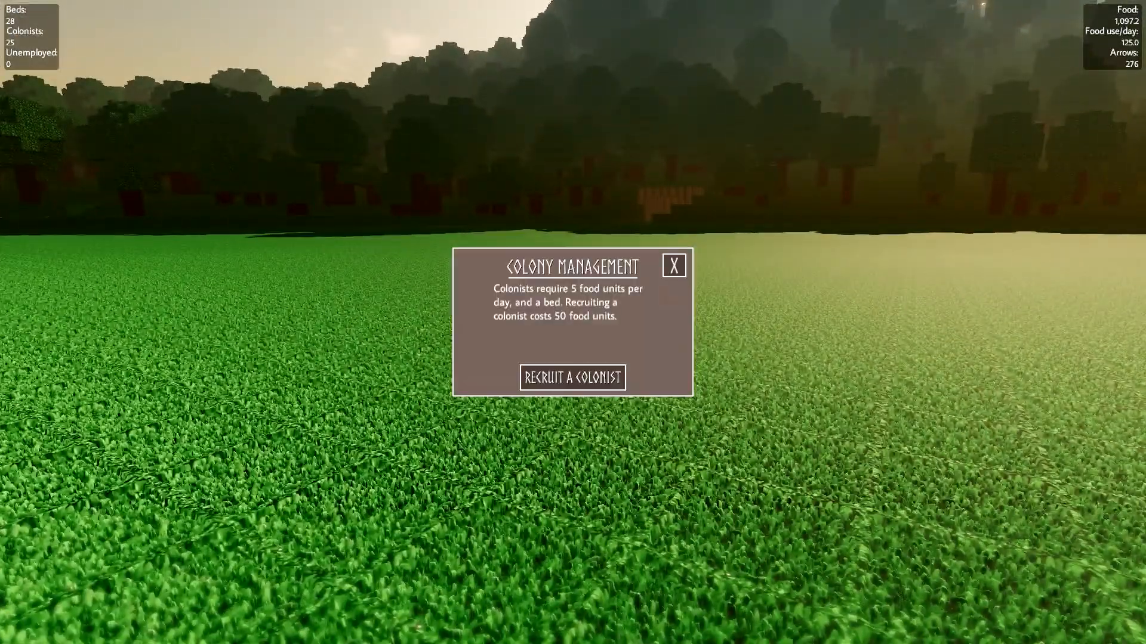
Recruit a second colonist for 26 total and close Colony Management
click(573, 377)
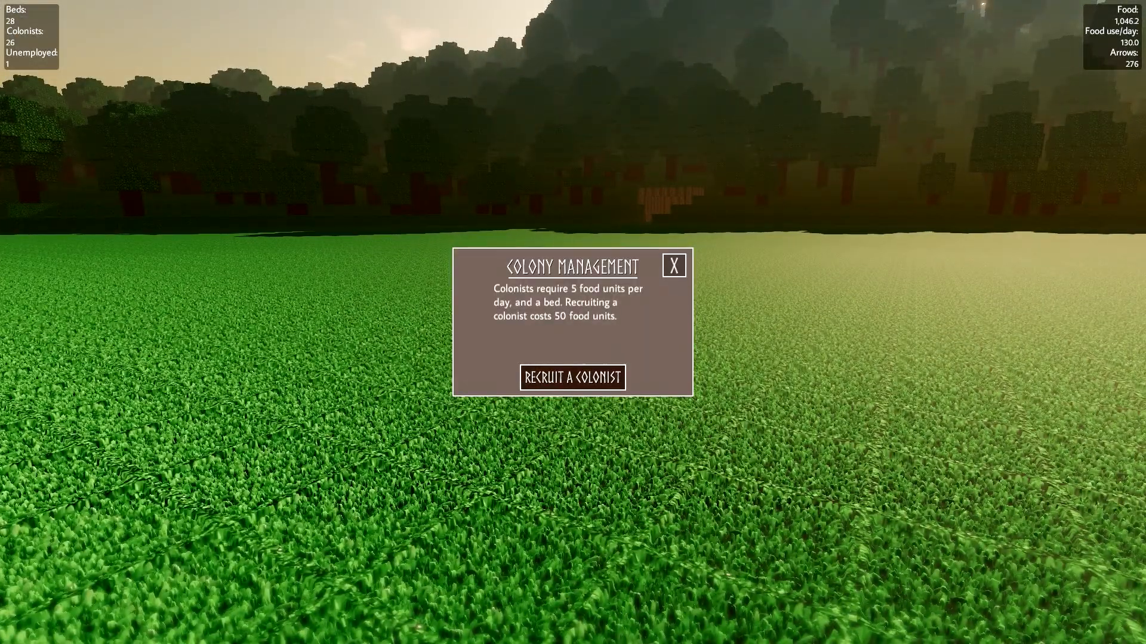
click(672, 265)
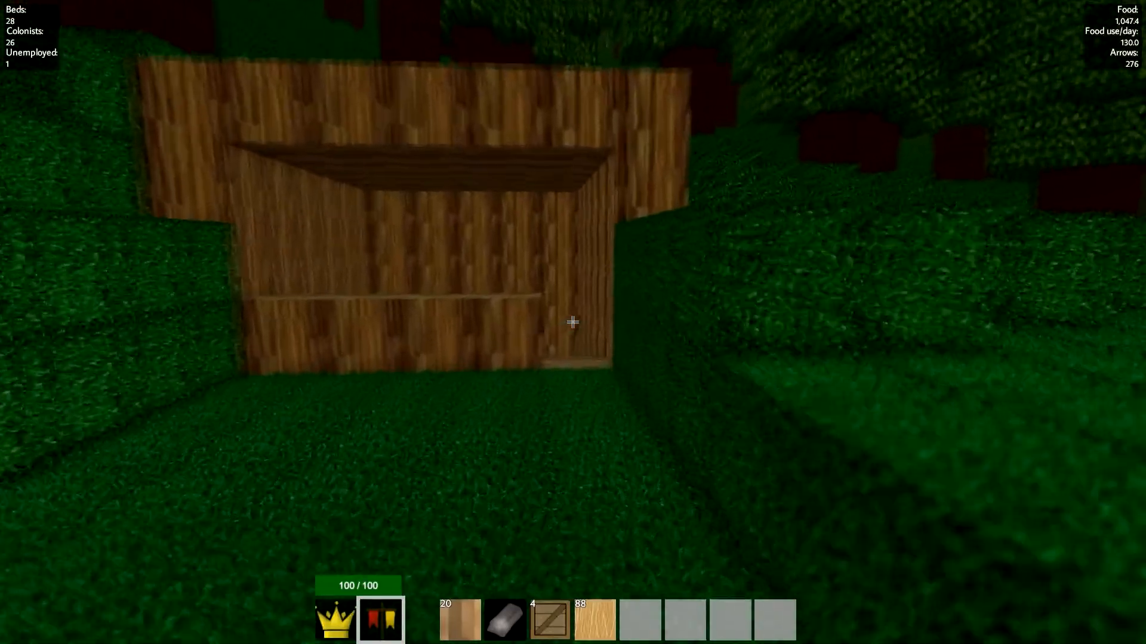
mouse_move(572, 322)
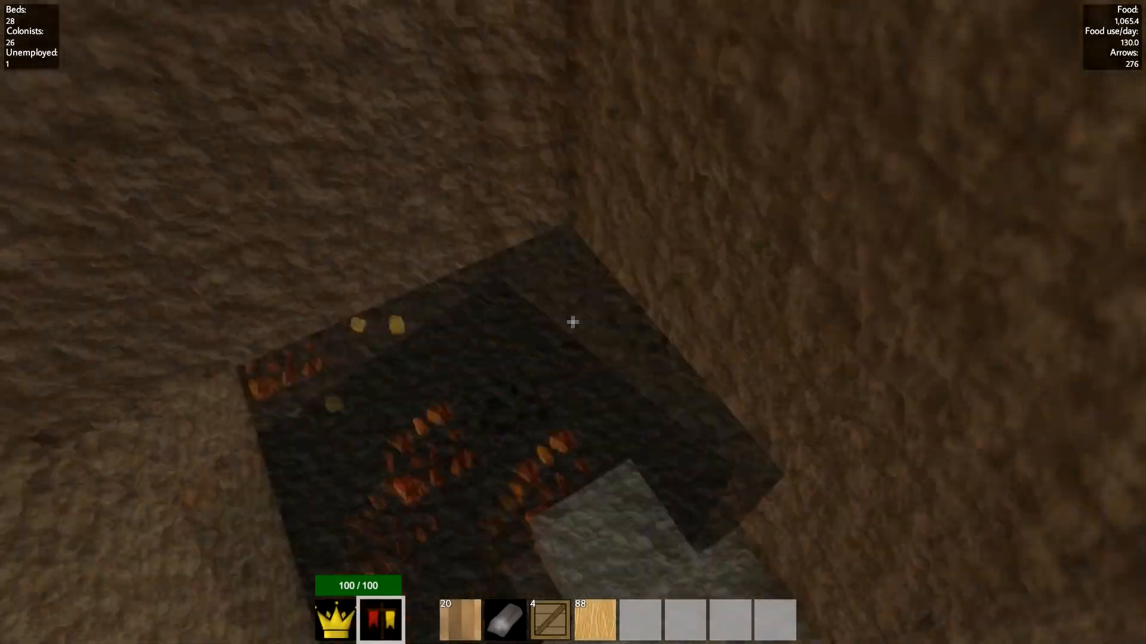
mouse_move(572, 322)
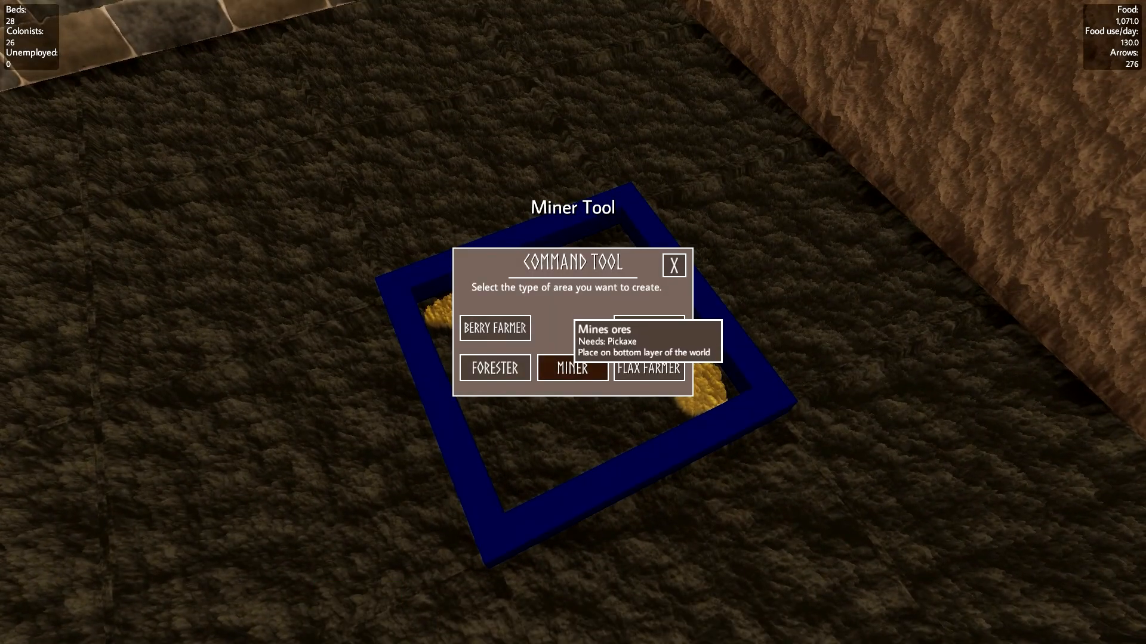
Choose Miner as the work area type for the marked plot
click(573, 368)
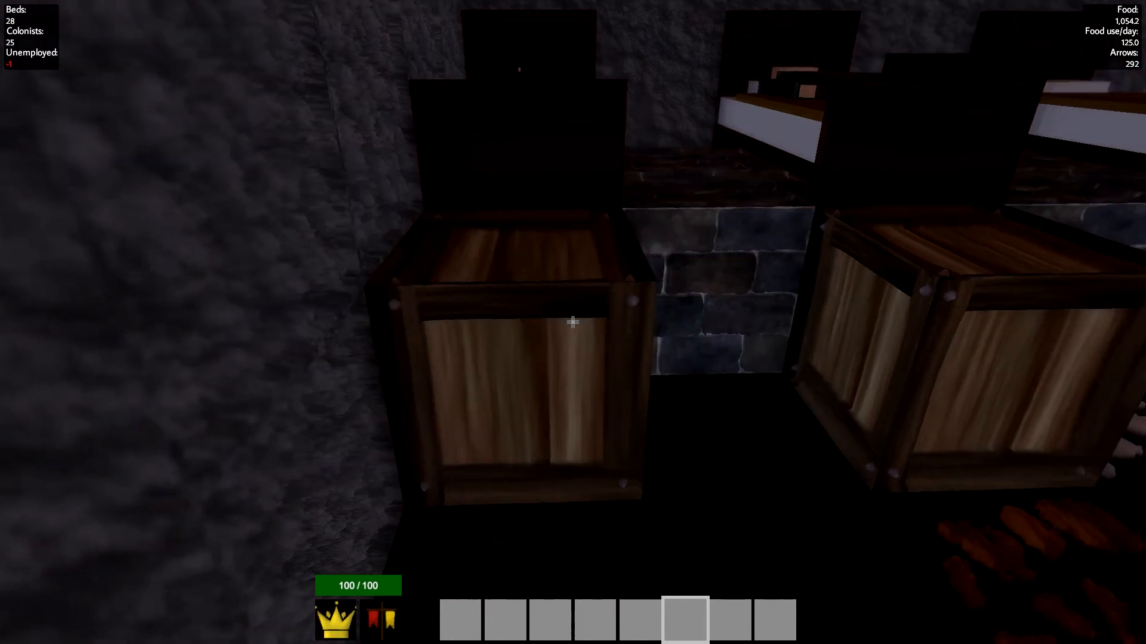
key(Escape)
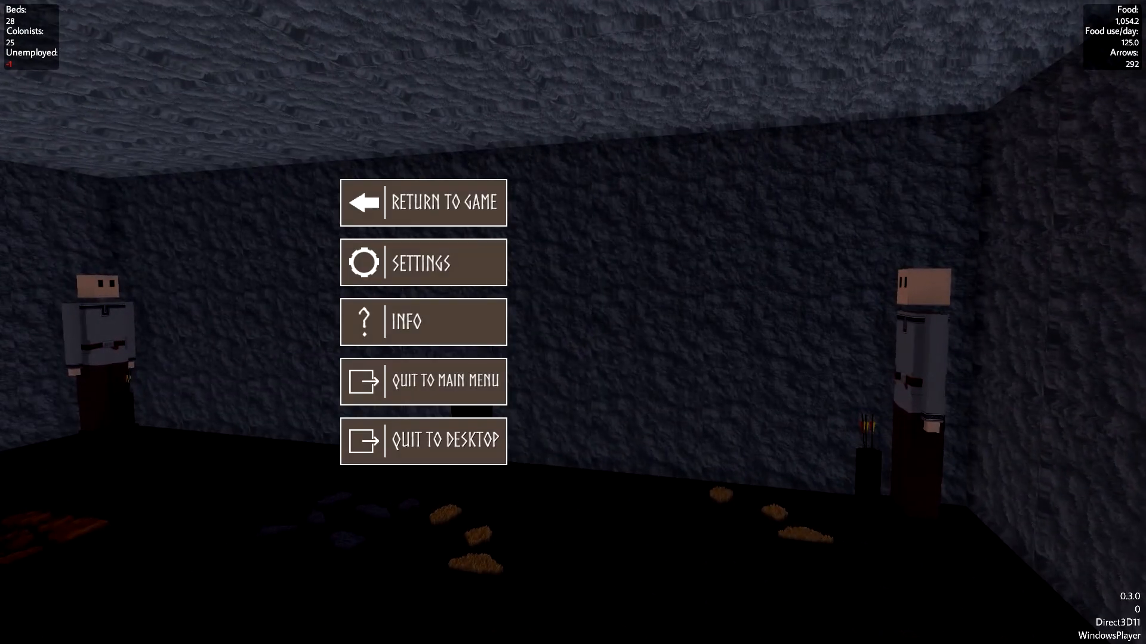
click(423, 203)
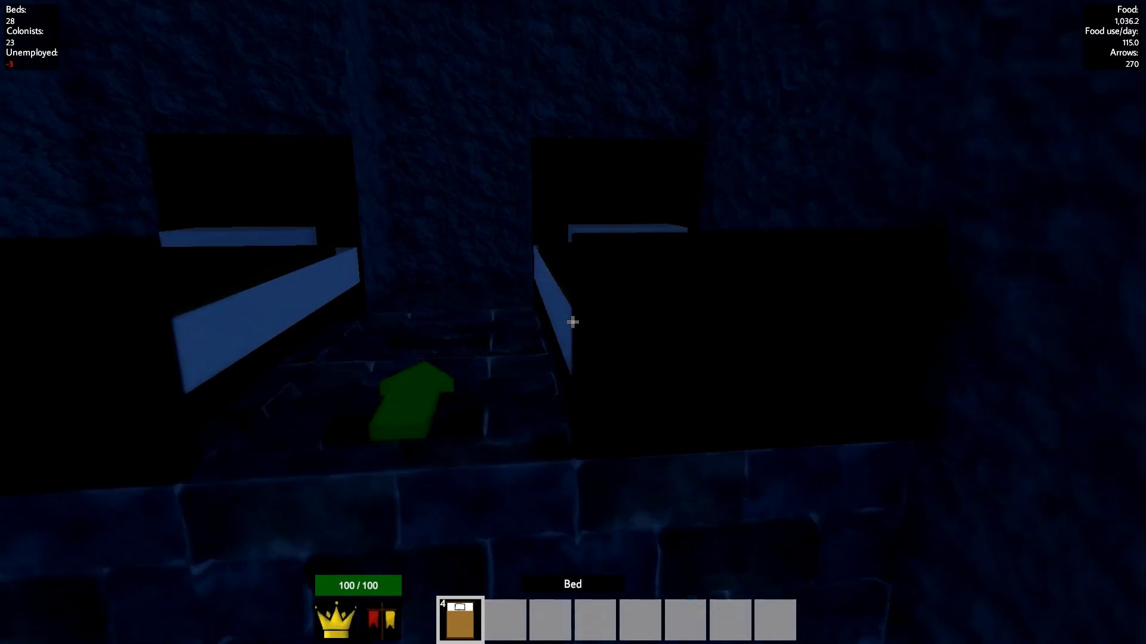
mouse_move(572, 322)
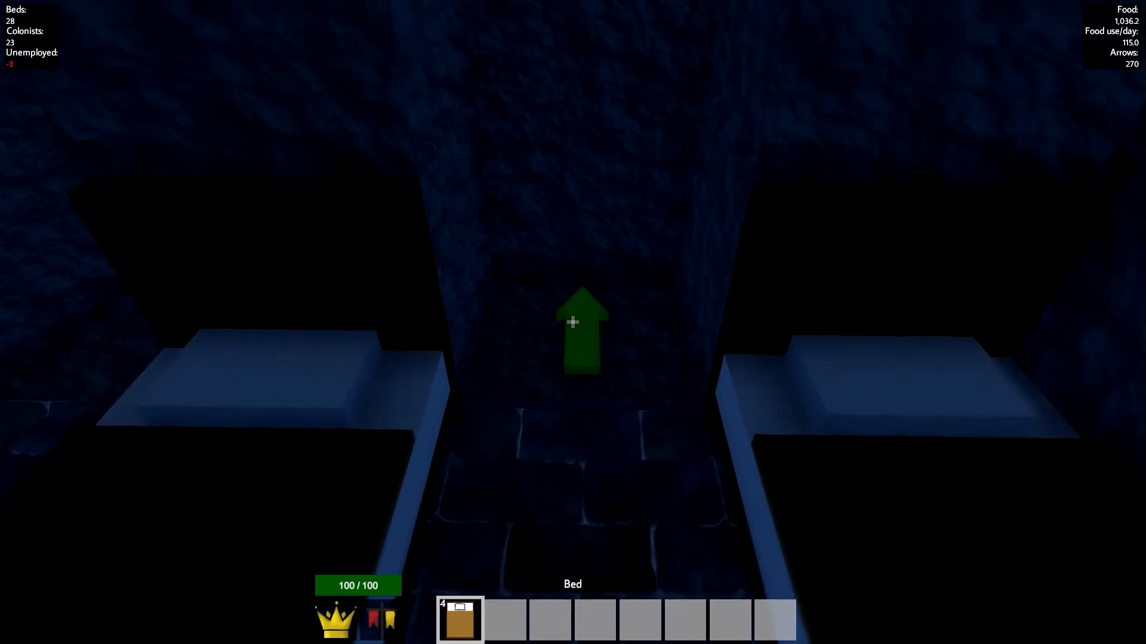
click(573, 323)
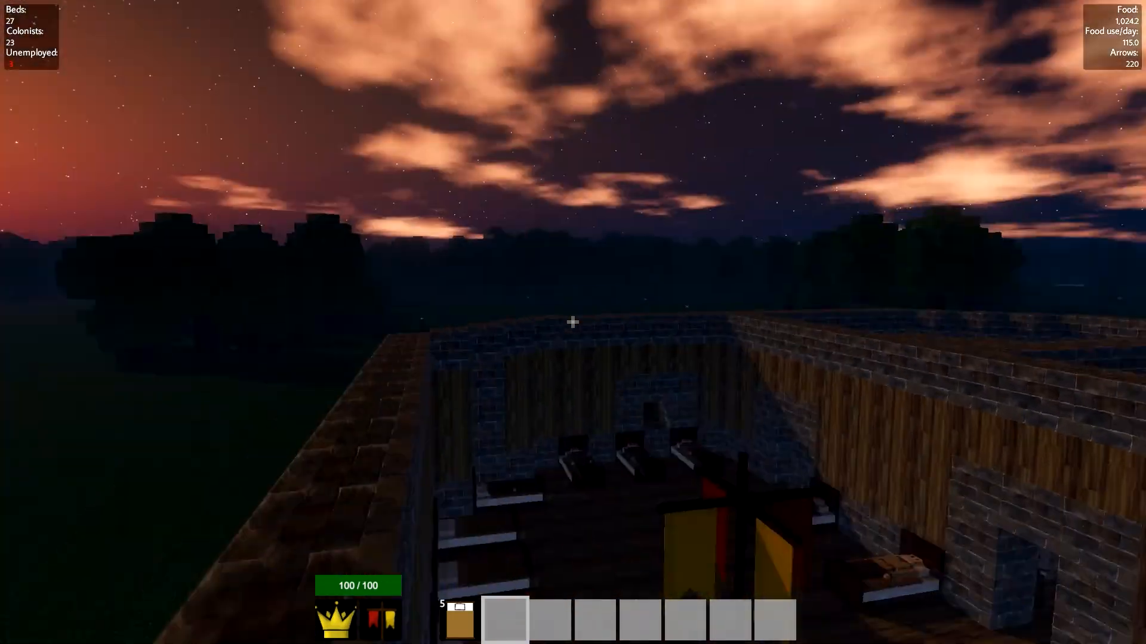
mouse_move(572, 322)
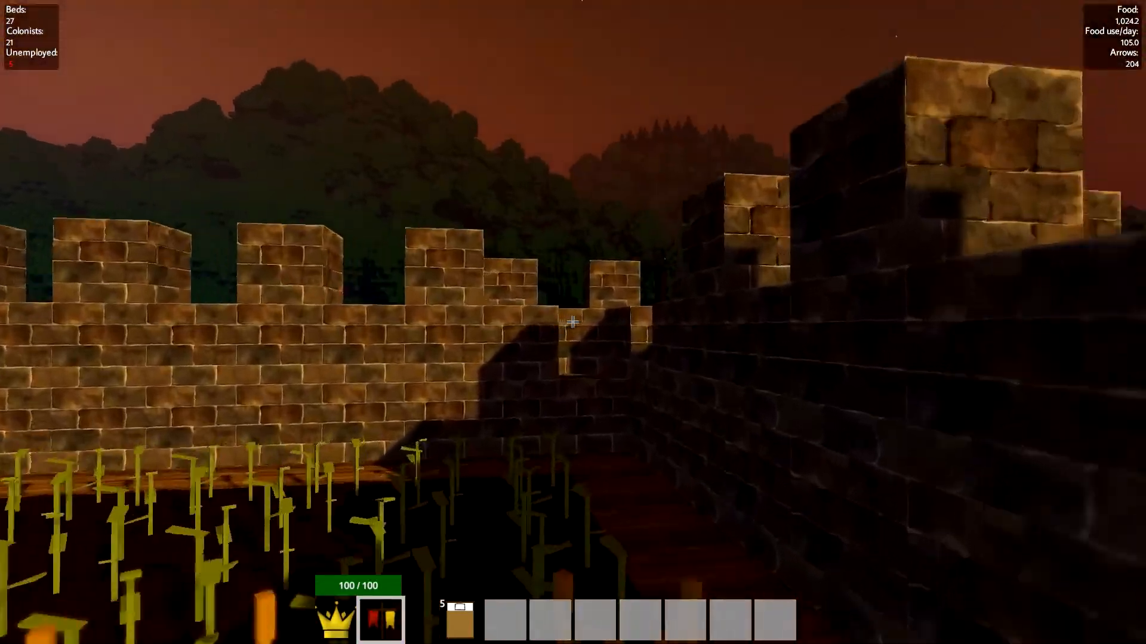
mouse_move(572, 322)
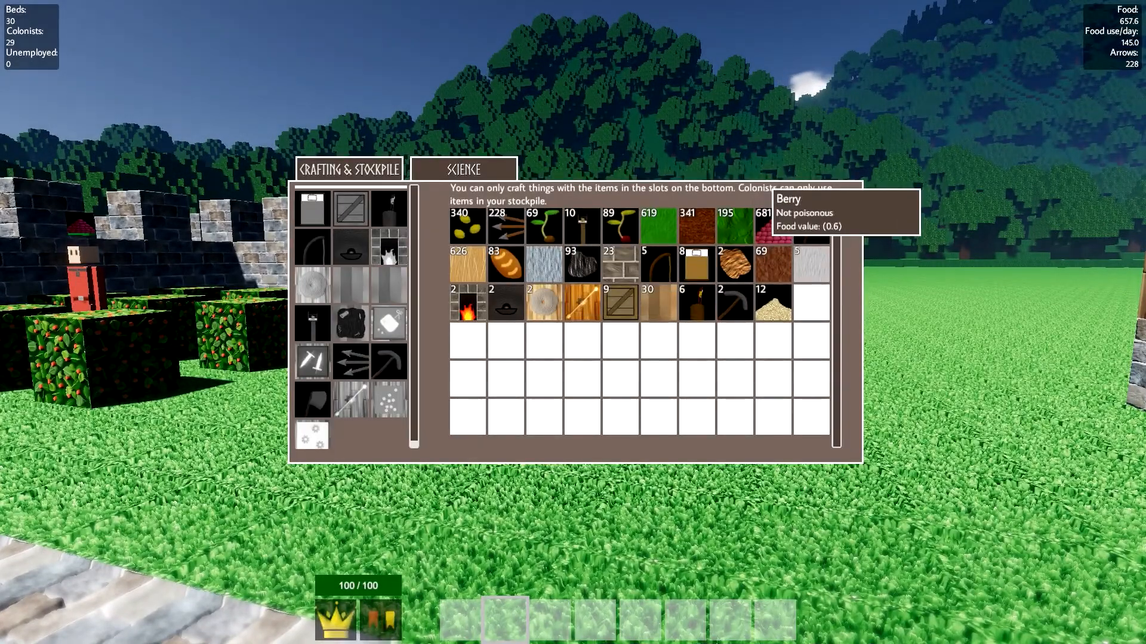
View Health Increase IV in the research overview, then close the colony overview
key(Escape)
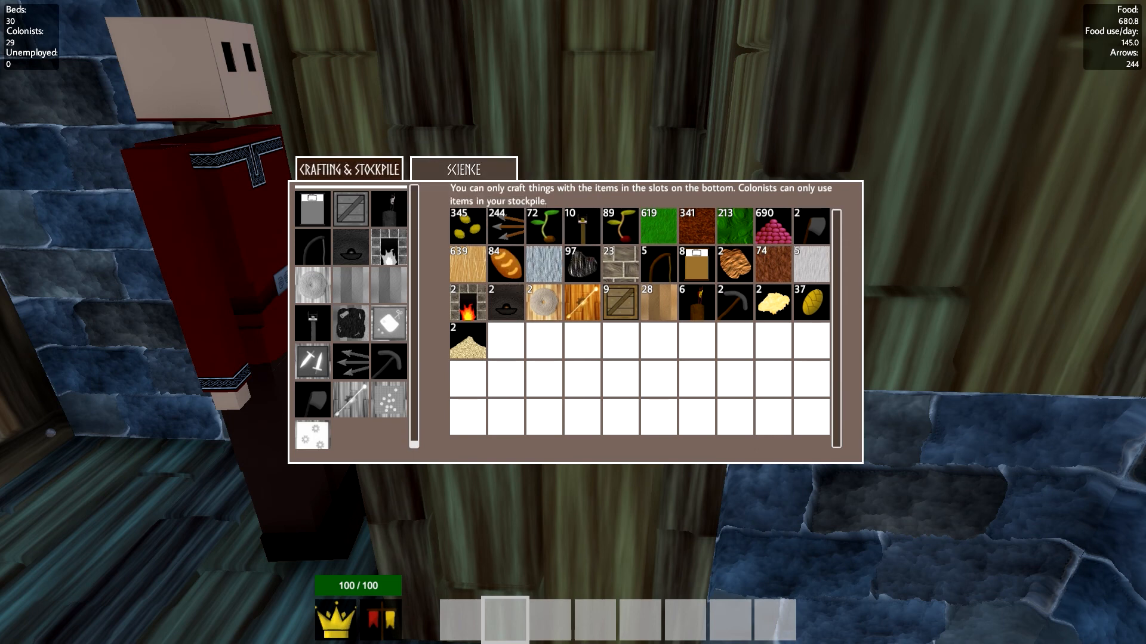
click(463, 169)
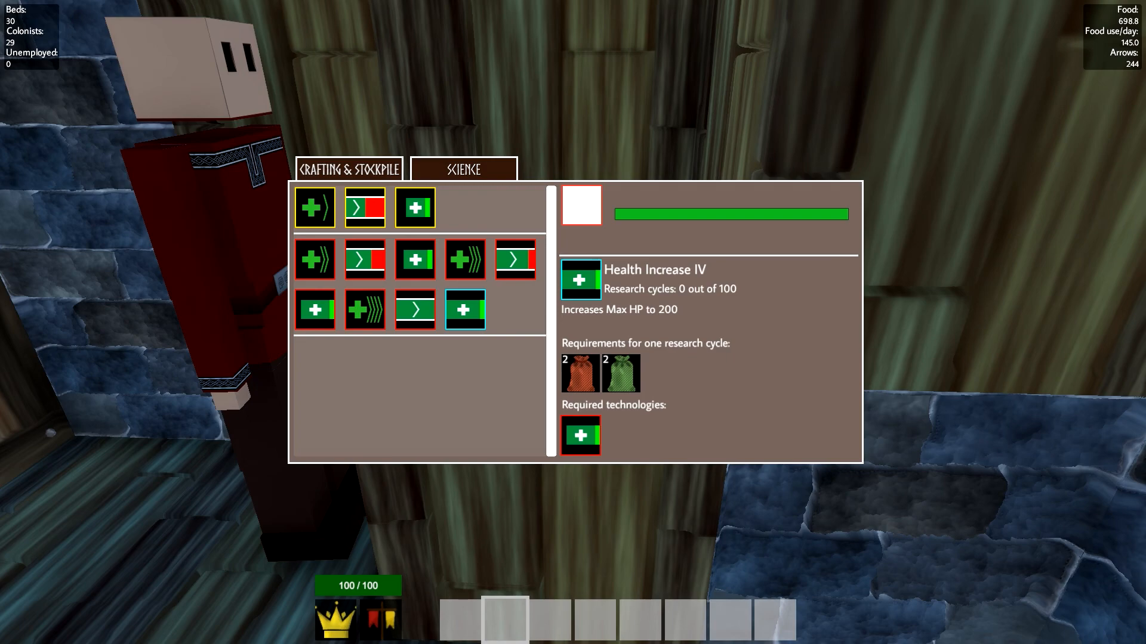
click(349, 169)
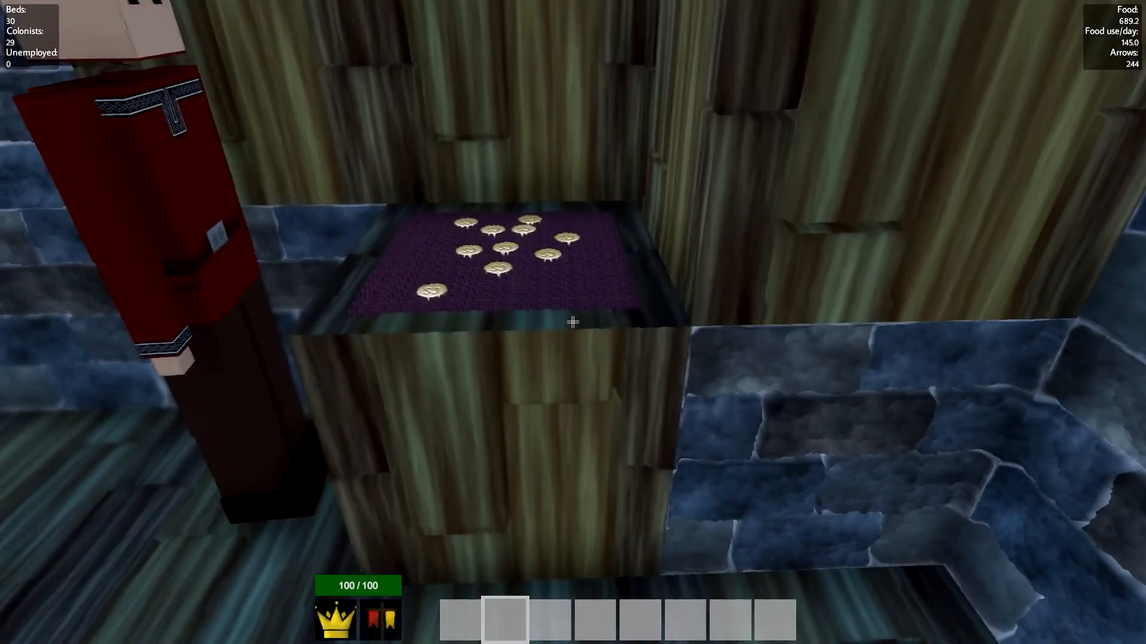
click(572, 321)
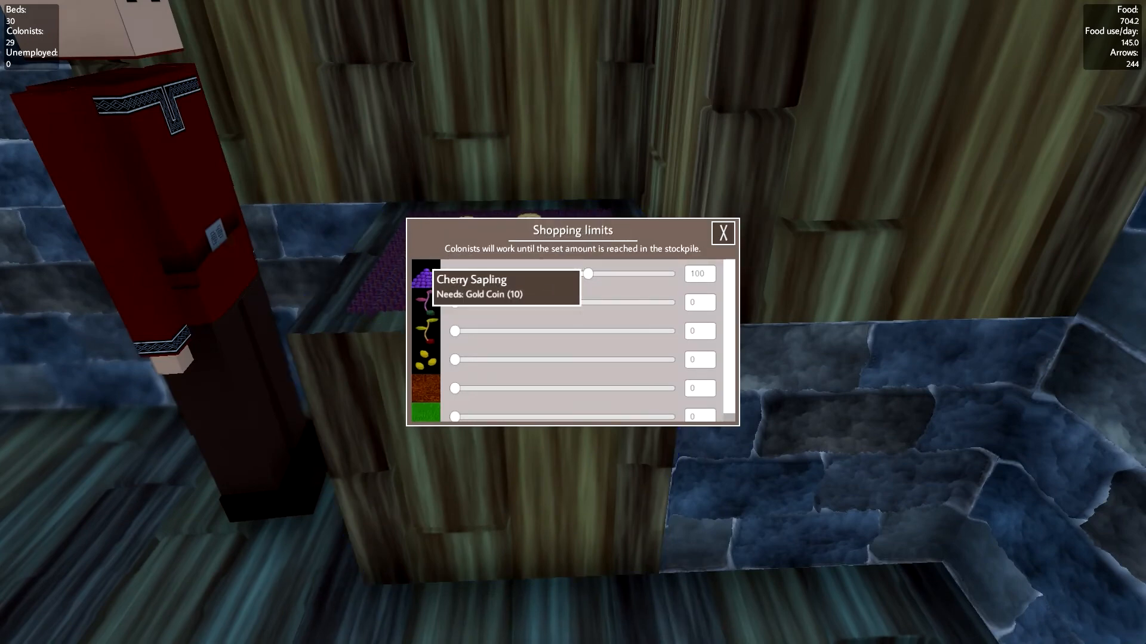
scroll(down, 3)
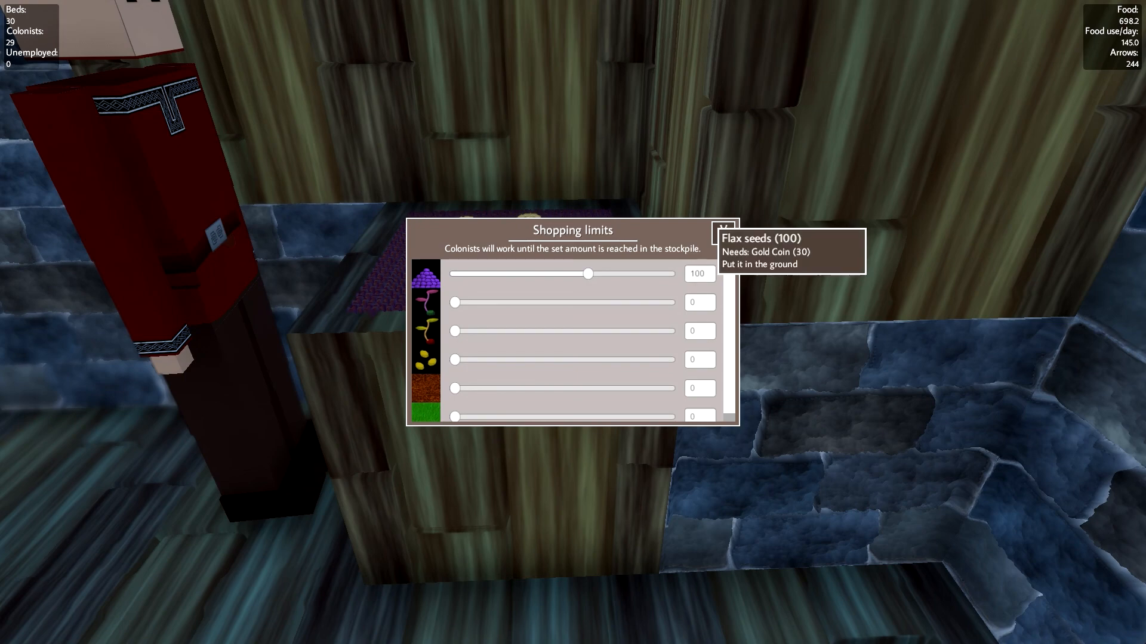
click(723, 228)
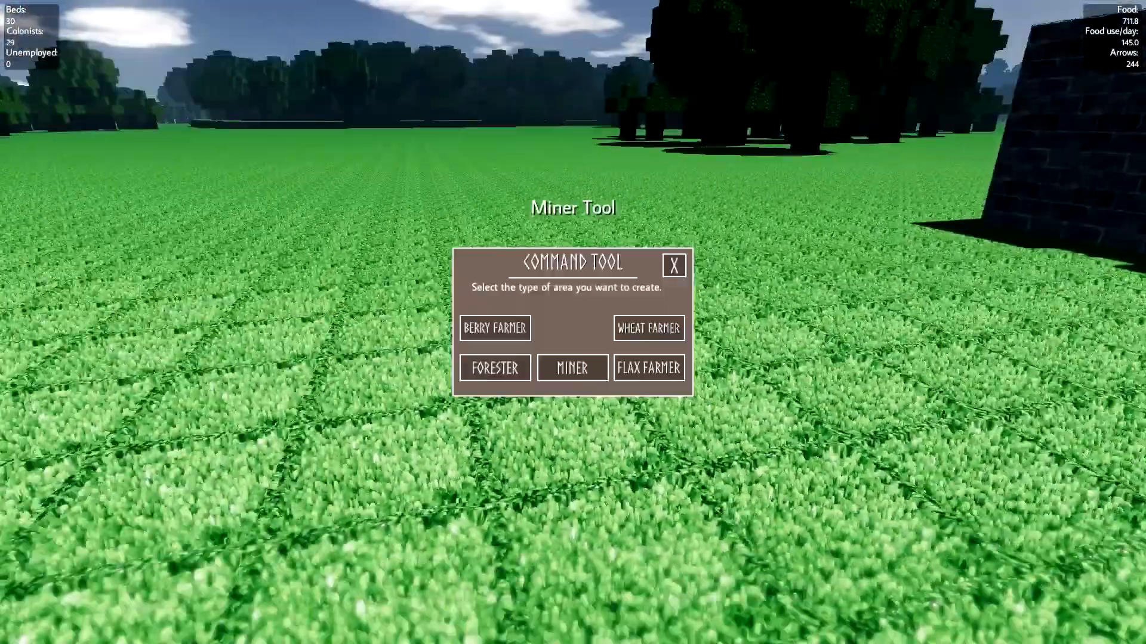
Pick the flax farmer work area type from the Command Tool window
click(647, 367)
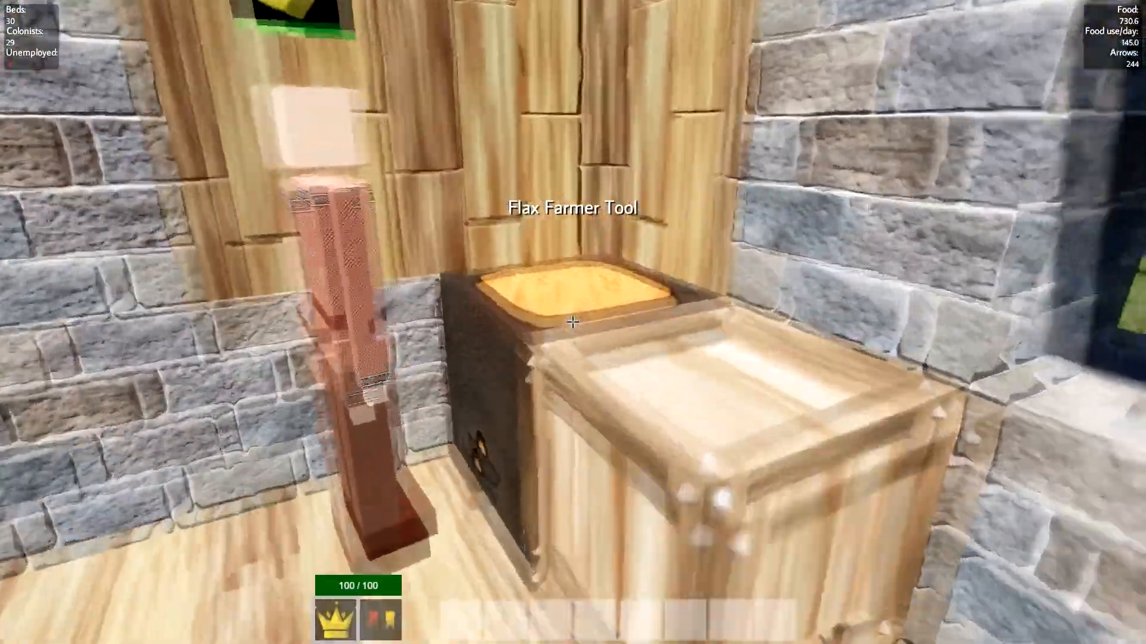
mouse_move(573, 322)
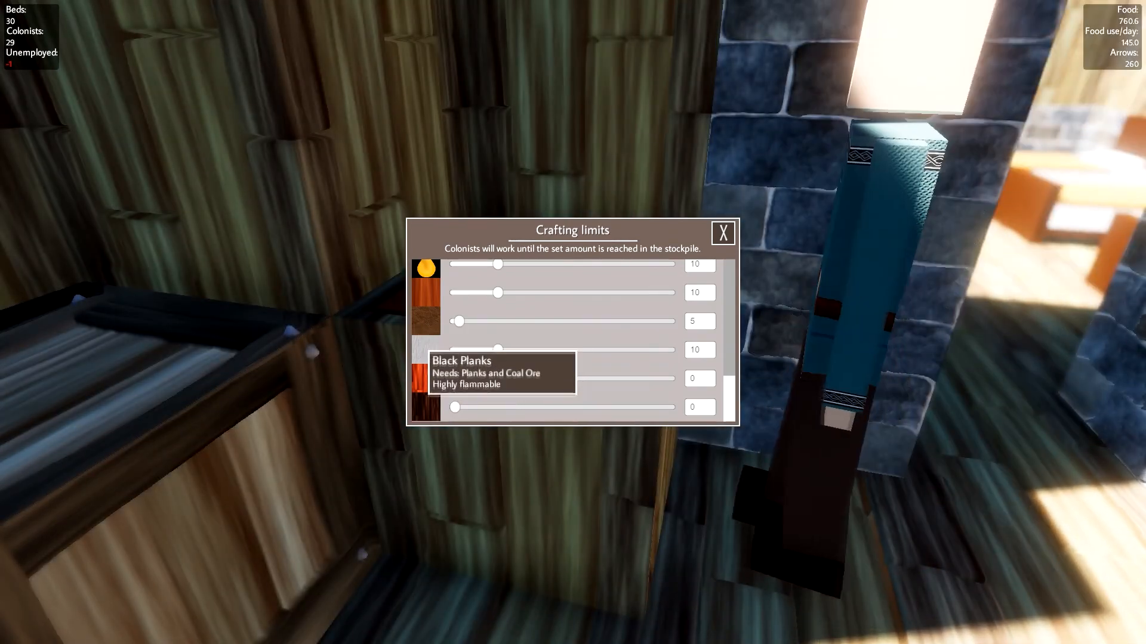
Close the Crafting limits window after checking the Black Planks limit
click(722, 232)
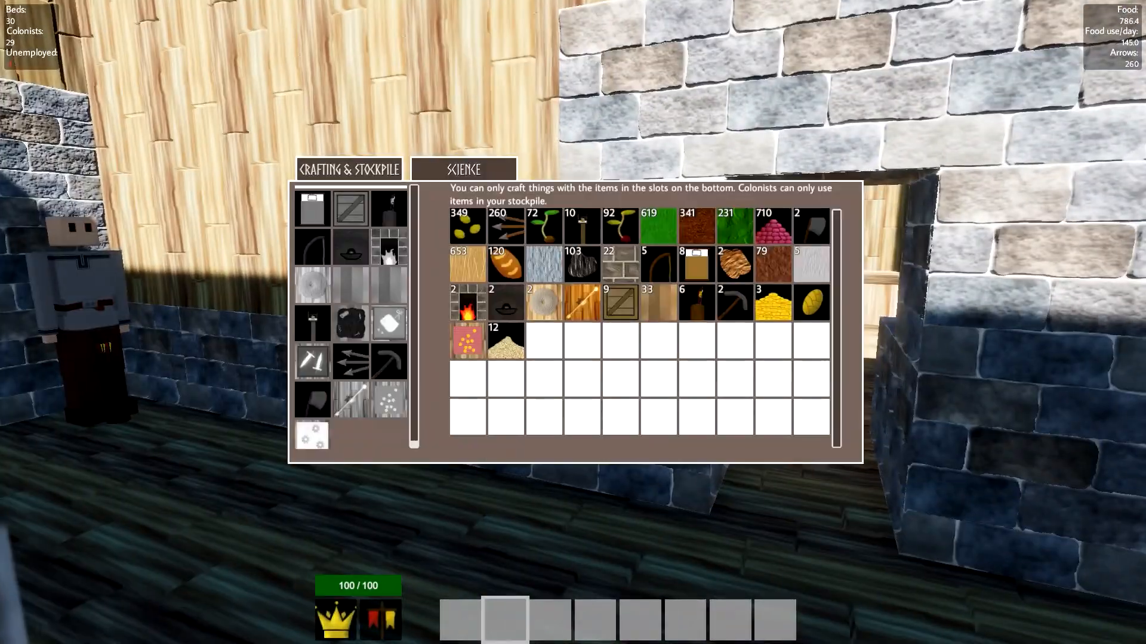
Close the Crafting & Stockpile inventory, returning to the trading table's shopping limits
key(Escape)
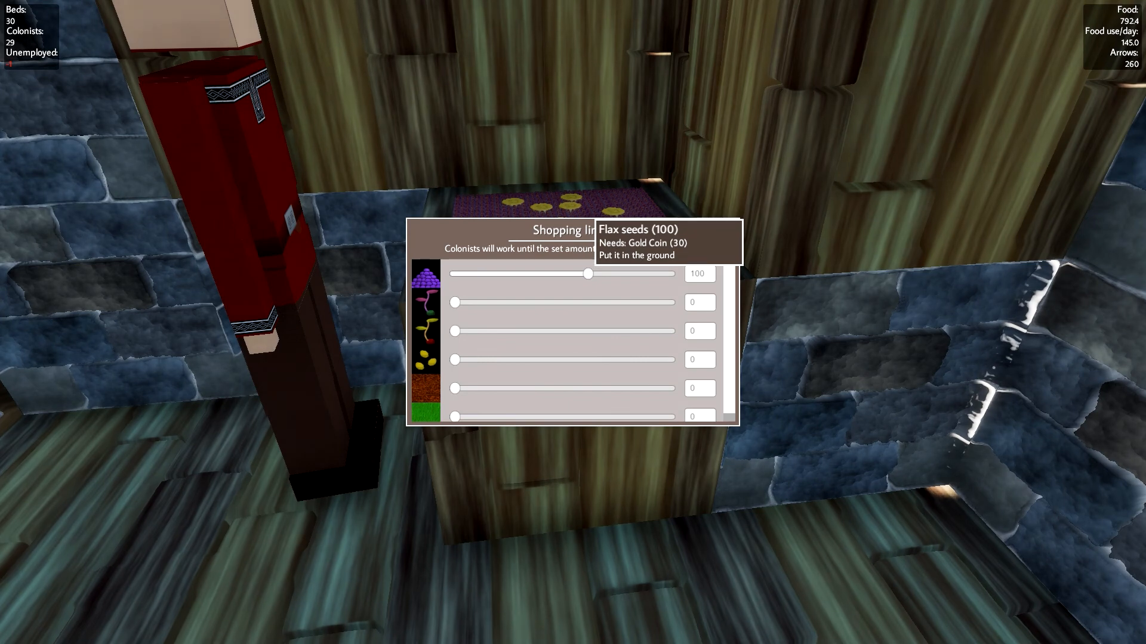
Lower the trader's flax seeds shopping limit from 100 toward 26
drag(588, 274, 572, 273)
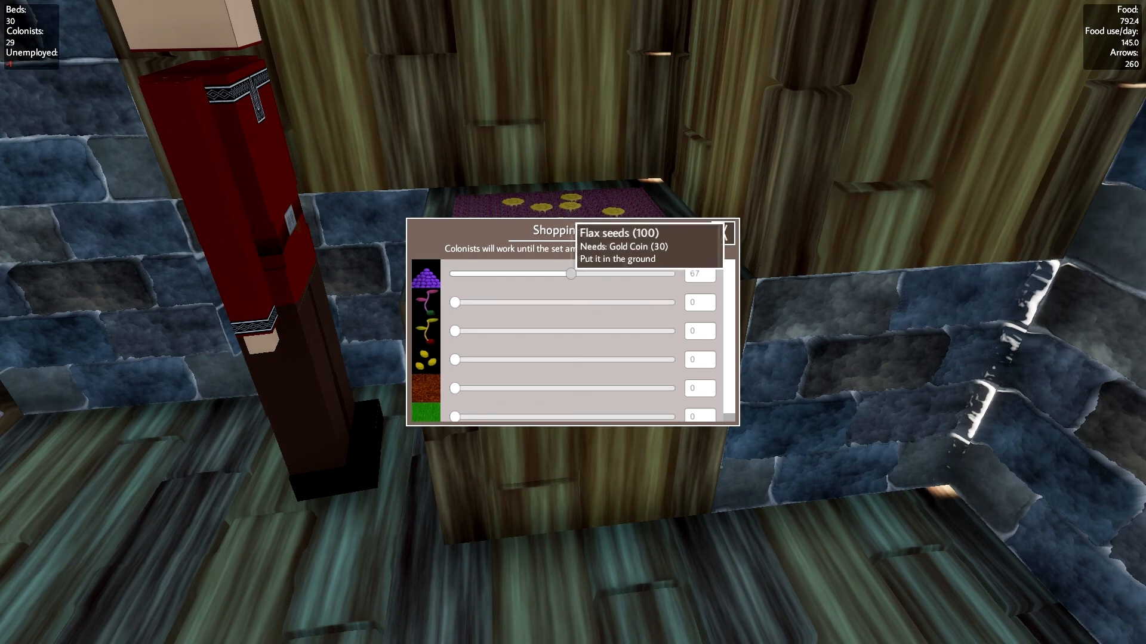
drag(571, 273, 537, 273)
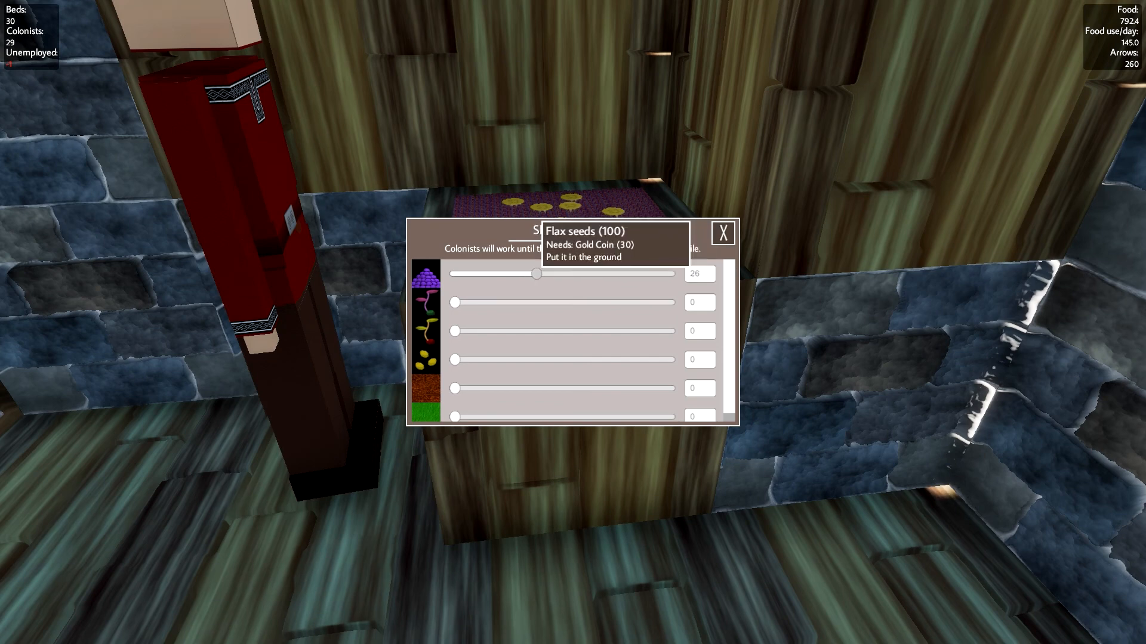
drag(537, 273, 528, 273)
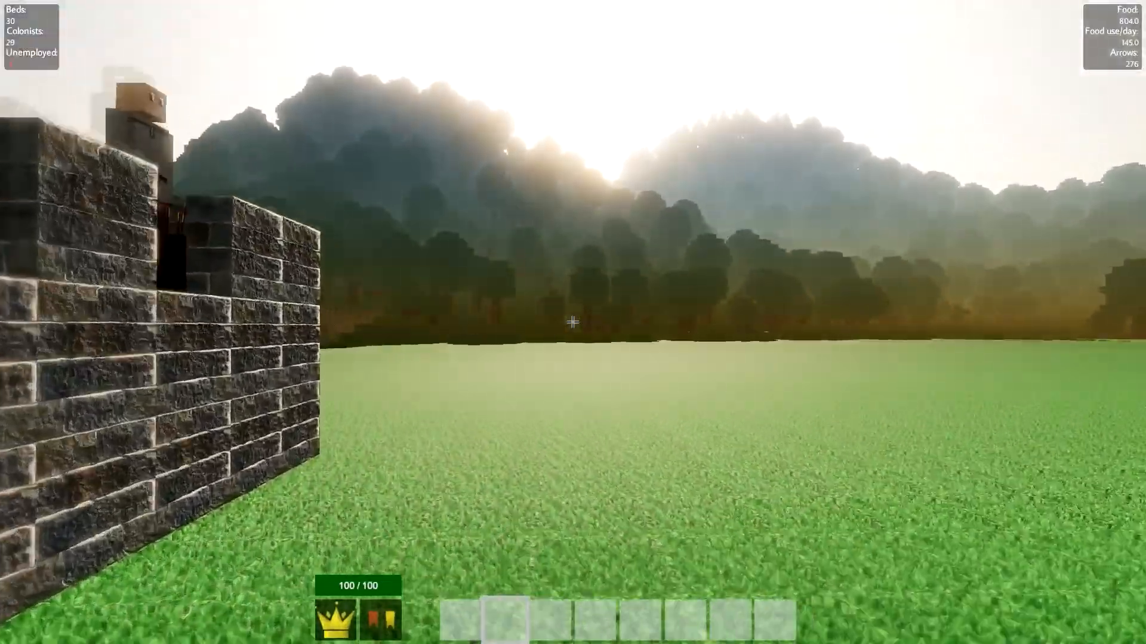
mouse_move(572, 322)
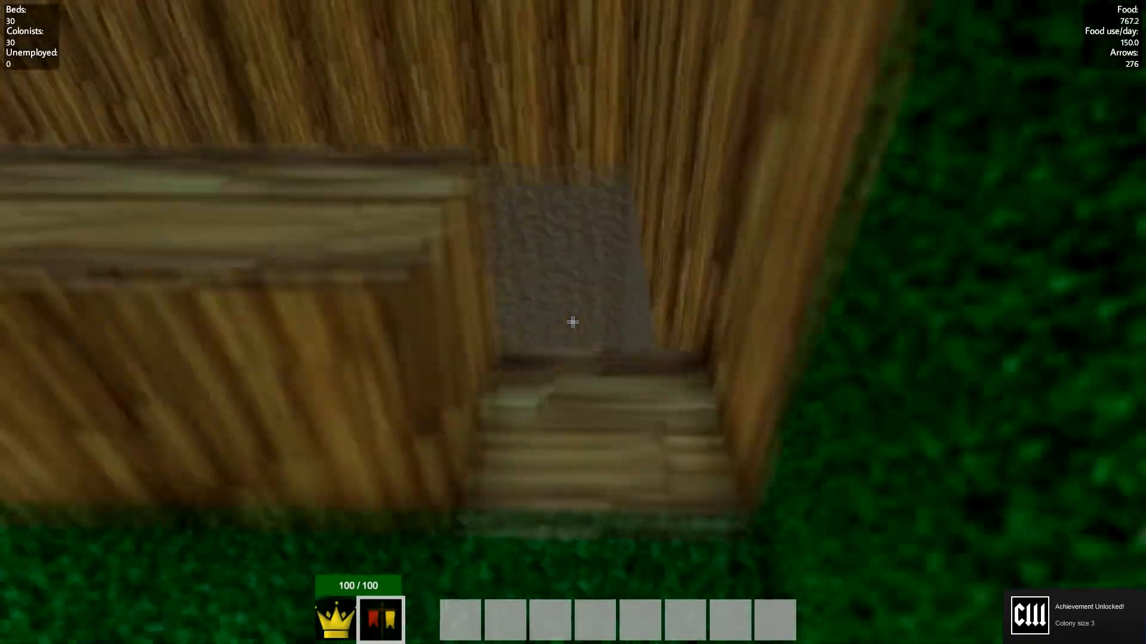
mouse_move(572, 322)
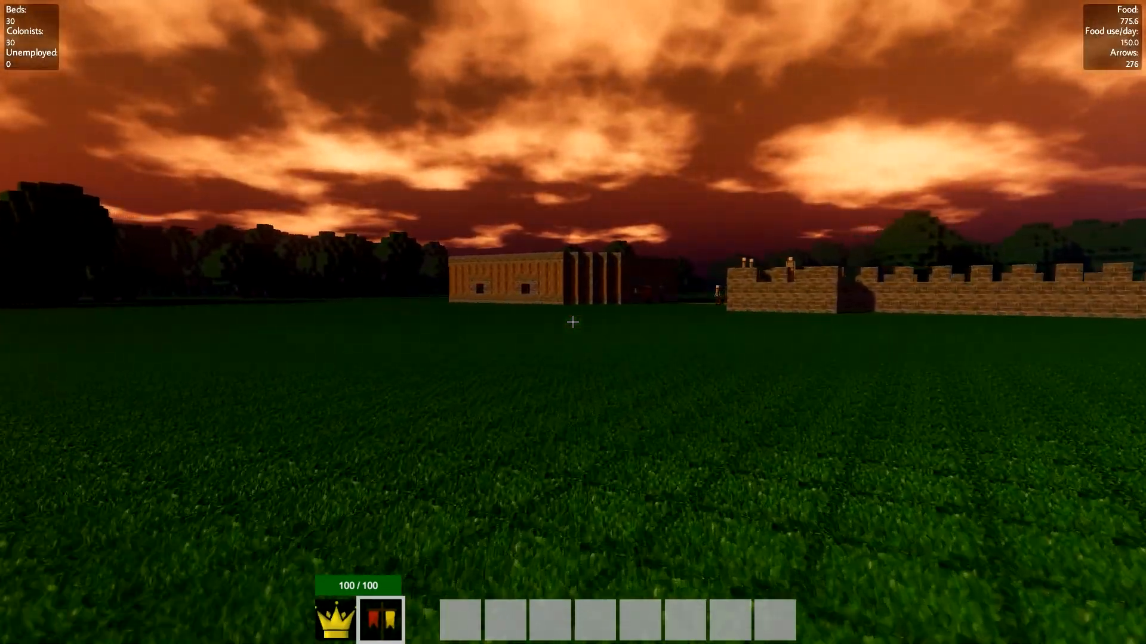
mouse_move(572, 322)
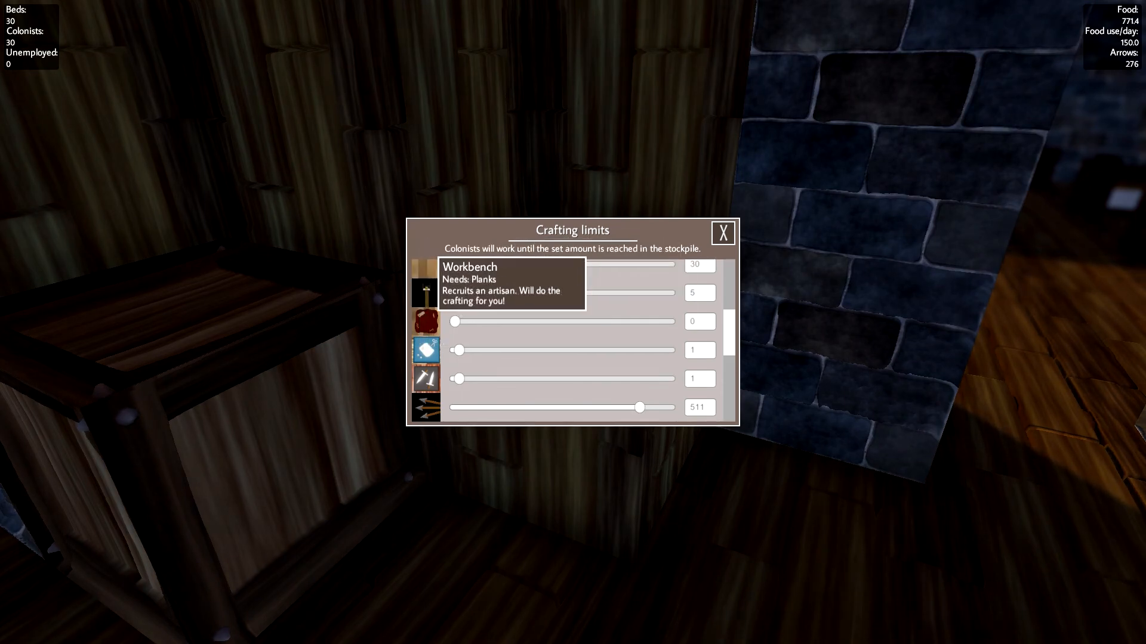
Scroll to the Workbench, Planks and Torch limits, then close Crafting limits
scroll(down, 3)
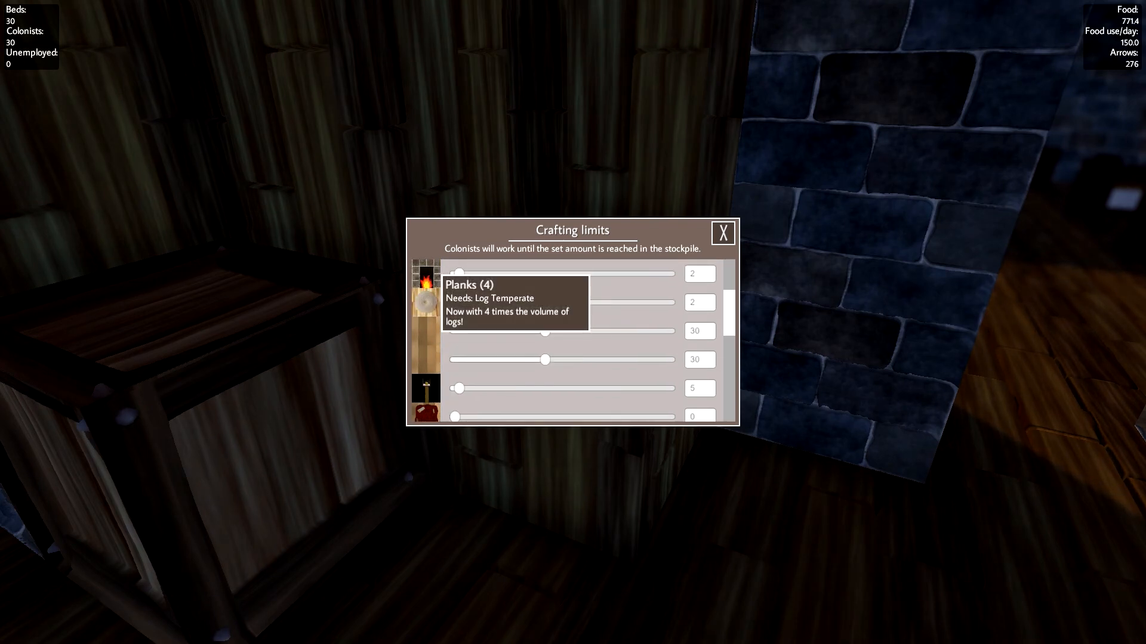
mouse_move(426, 388)
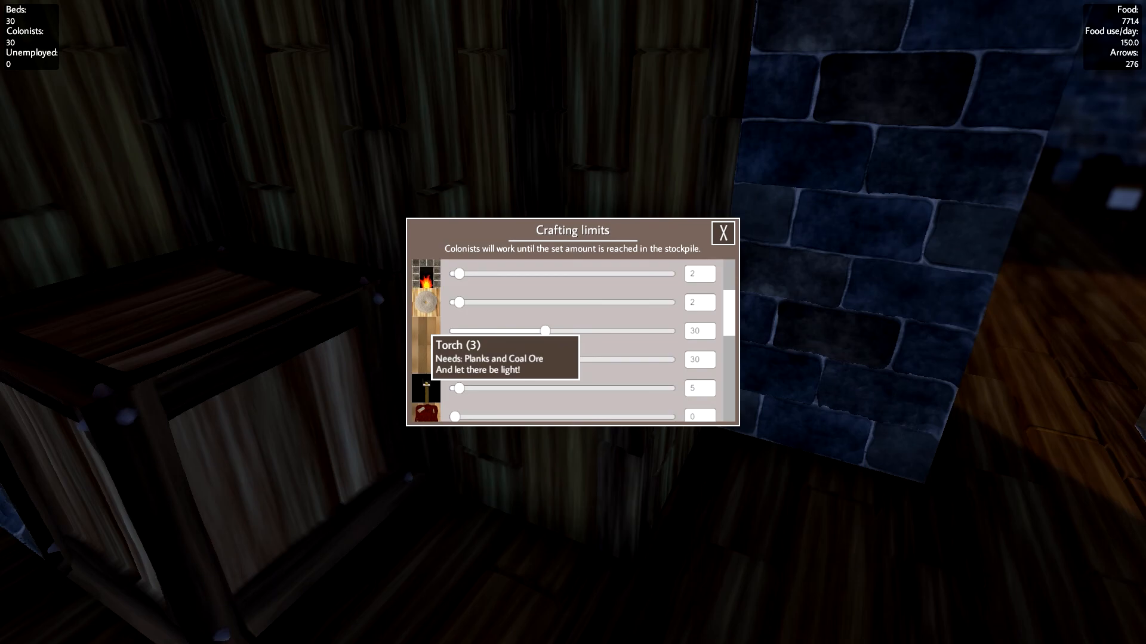
click(722, 232)
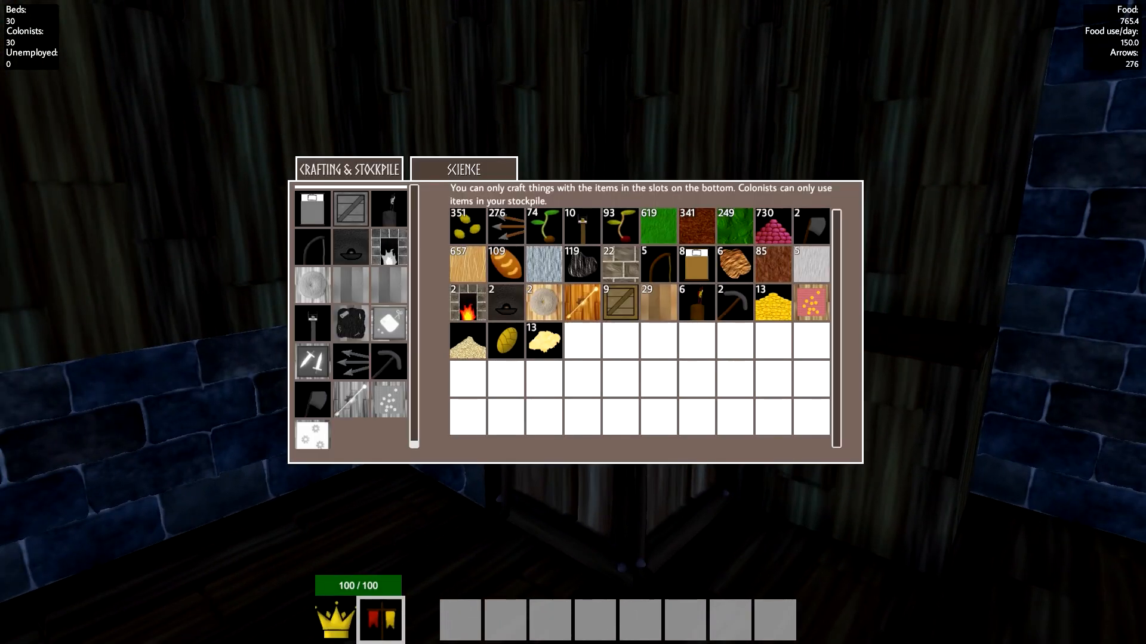
mouse_move(733, 264)
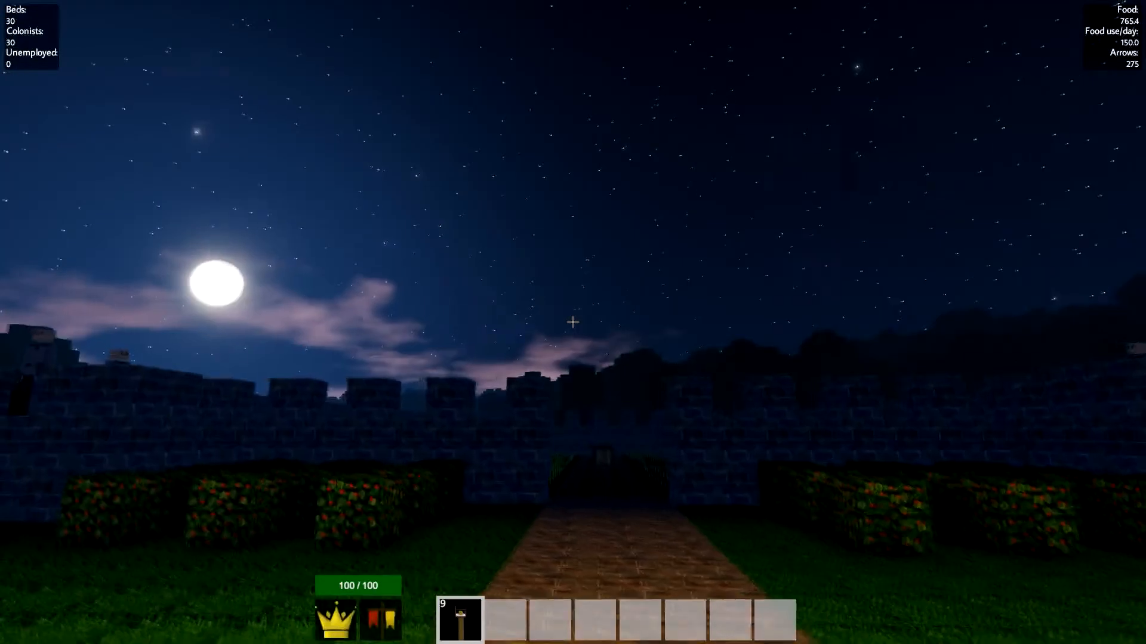
mouse_move(573, 322)
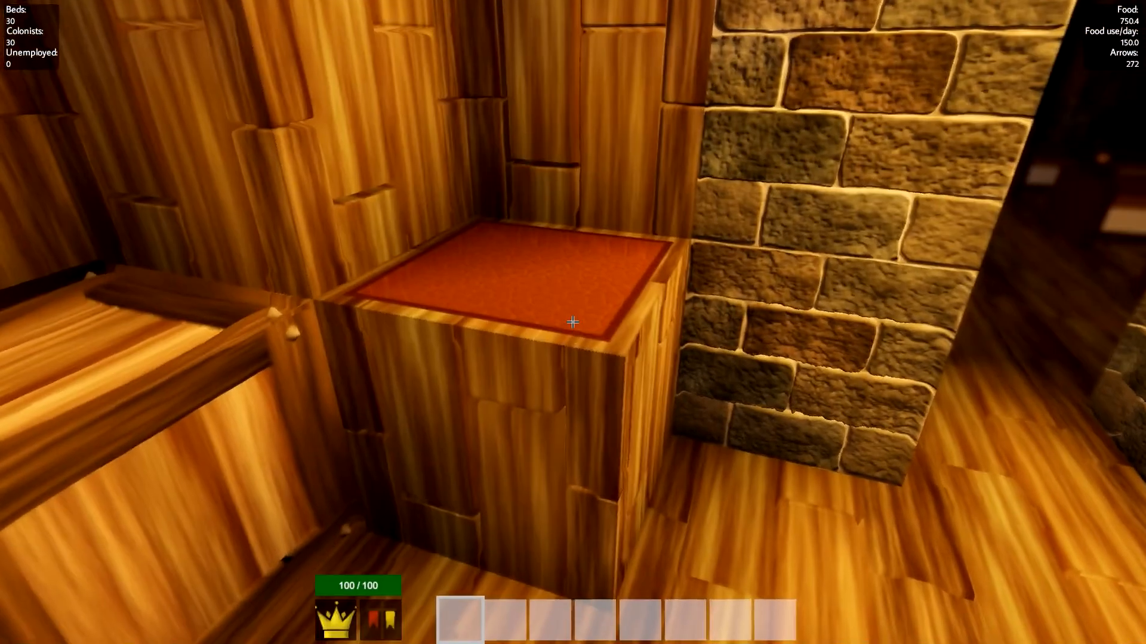
Raise the crate's arrow crafting limit to 500 and close the Crafting limits window
click(571, 322)
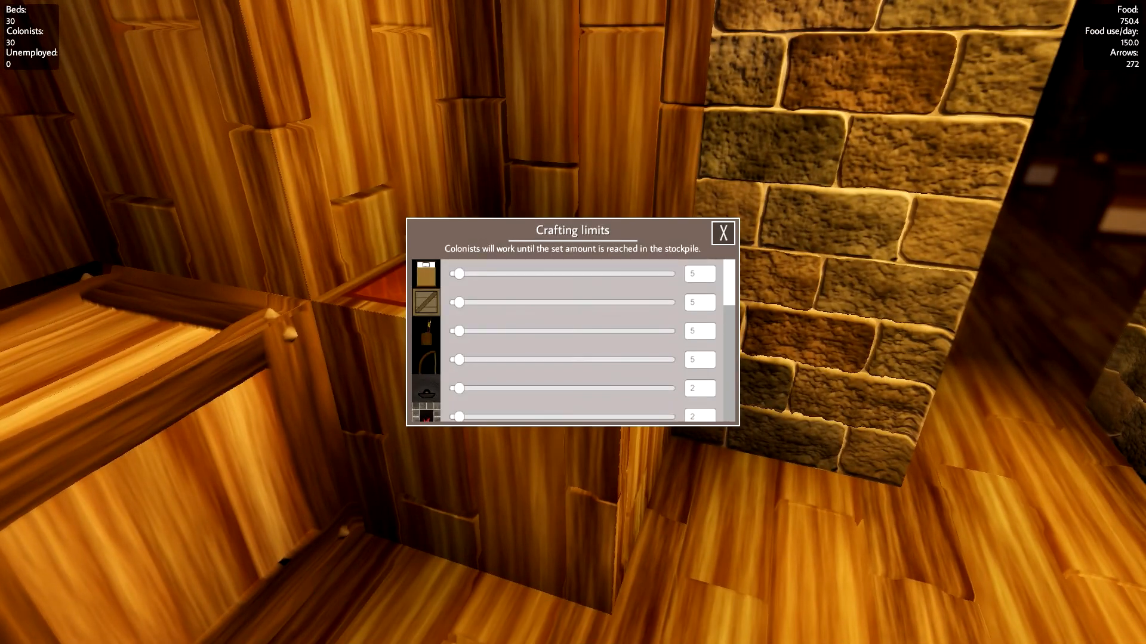
scroll(down, 3)
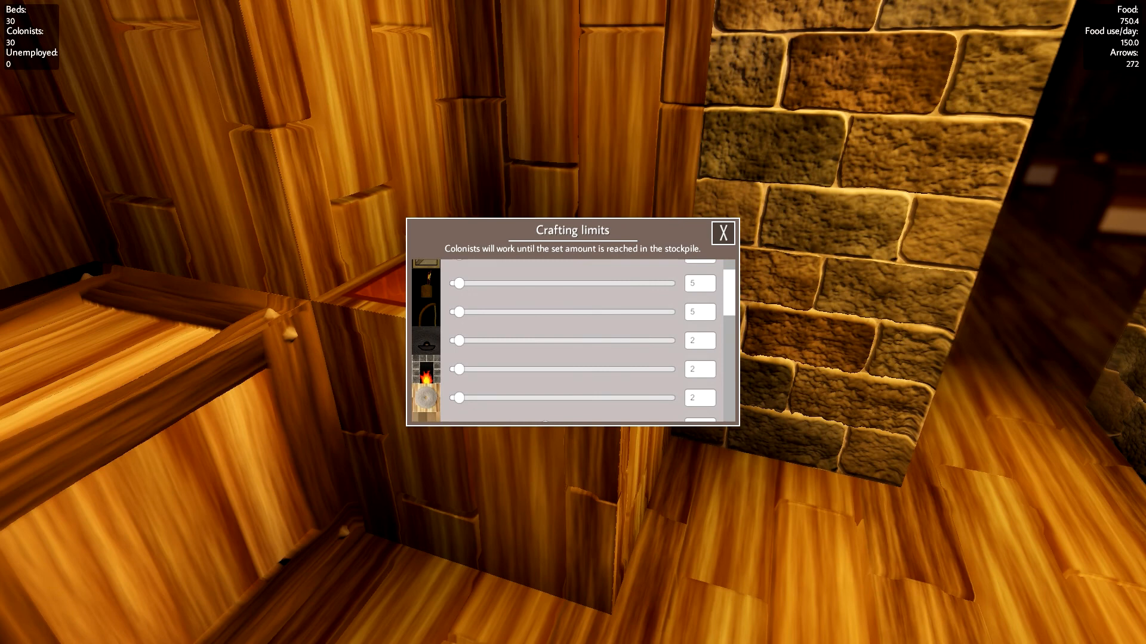
scroll(down, 3)
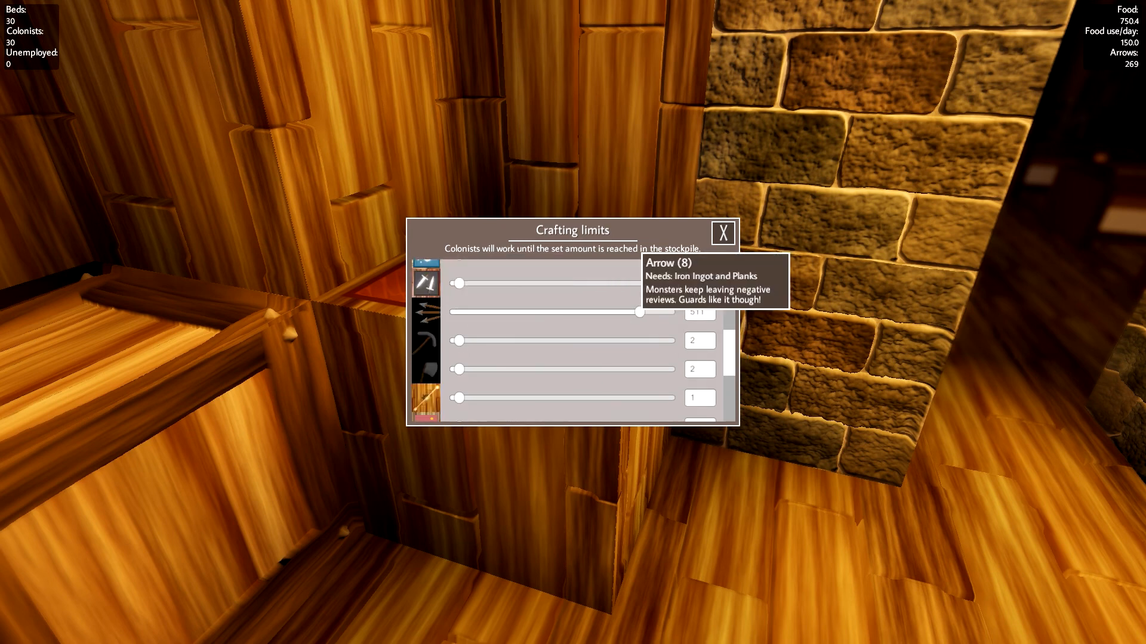
drag(641, 312, 655, 312)
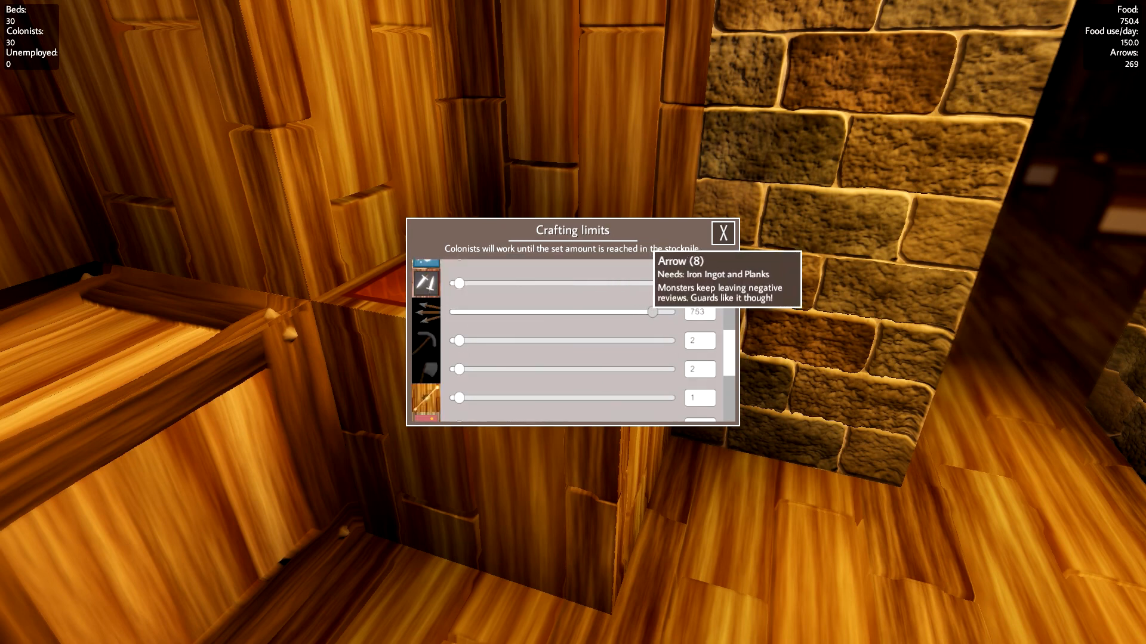
drag(654, 312, 658, 312)
text(5)
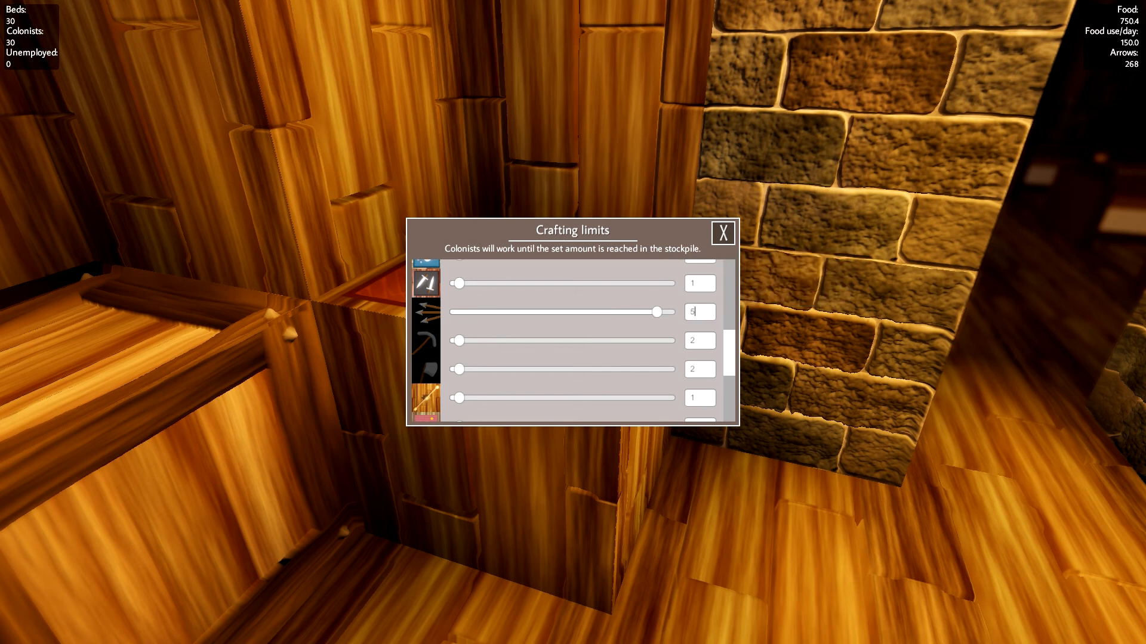
text(00)
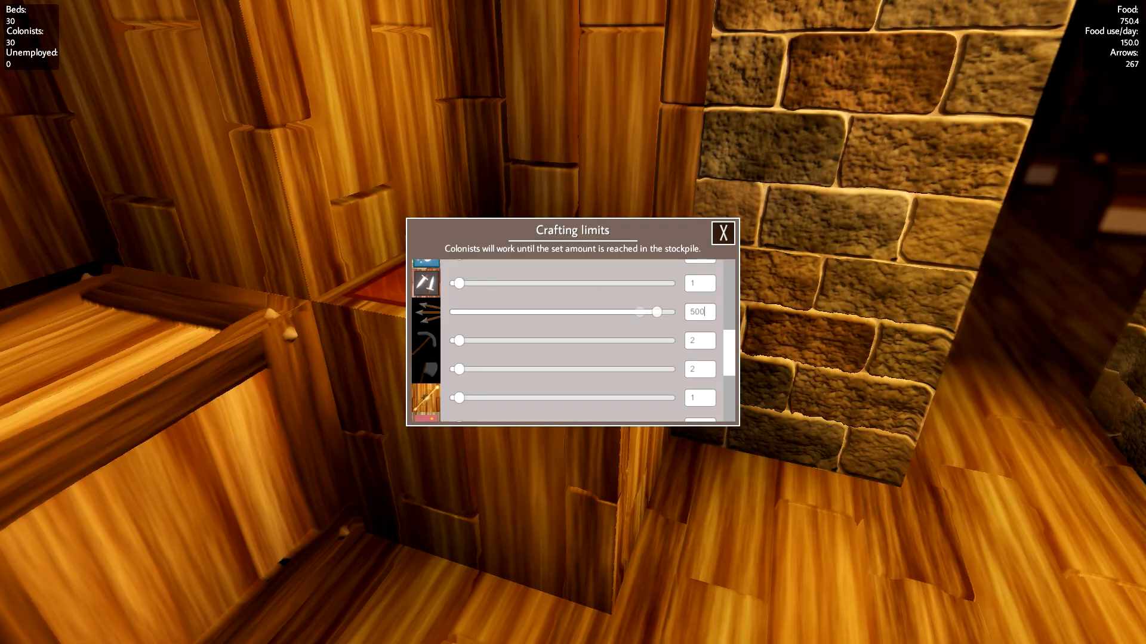
click(723, 233)
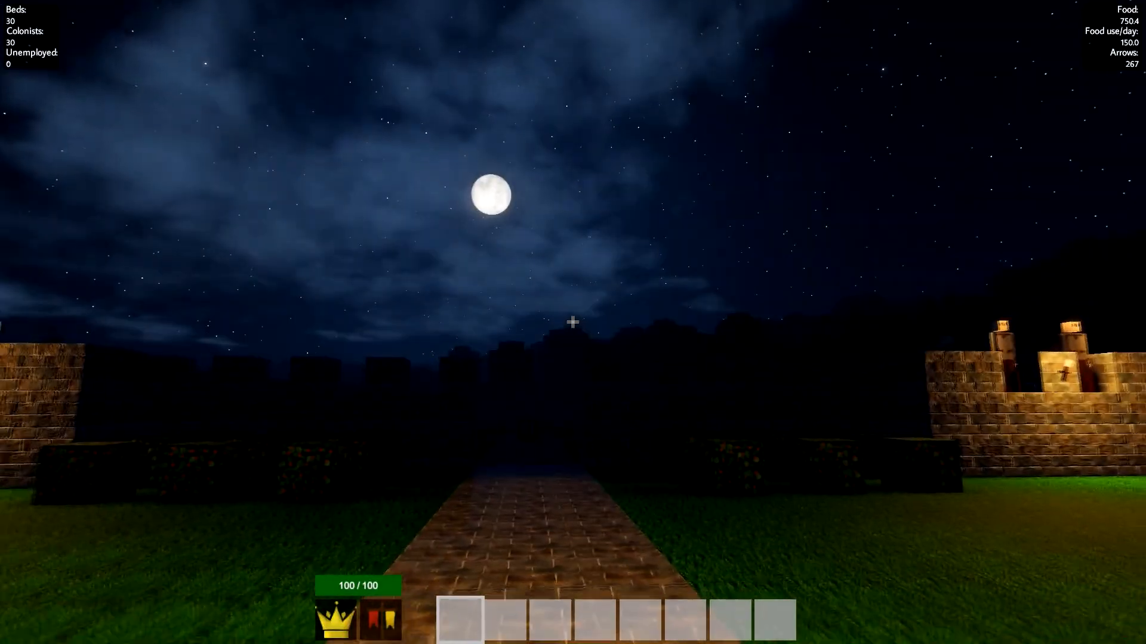
mouse_move(572, 322)
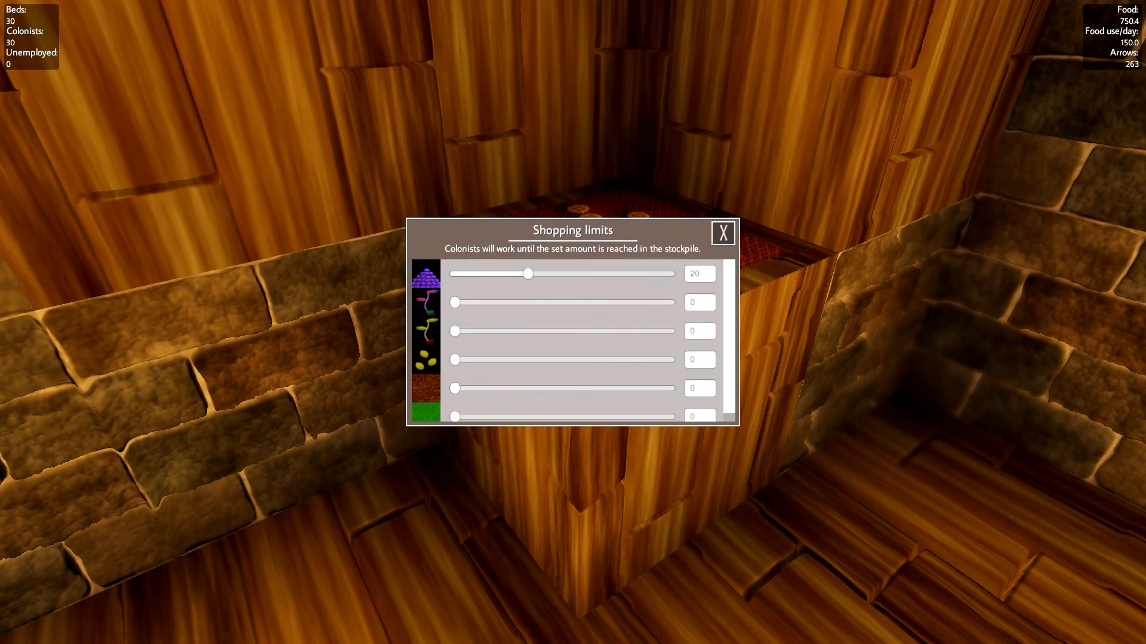
Scroll down through the crate's shopping limit item sliders
scroll(down, 3)
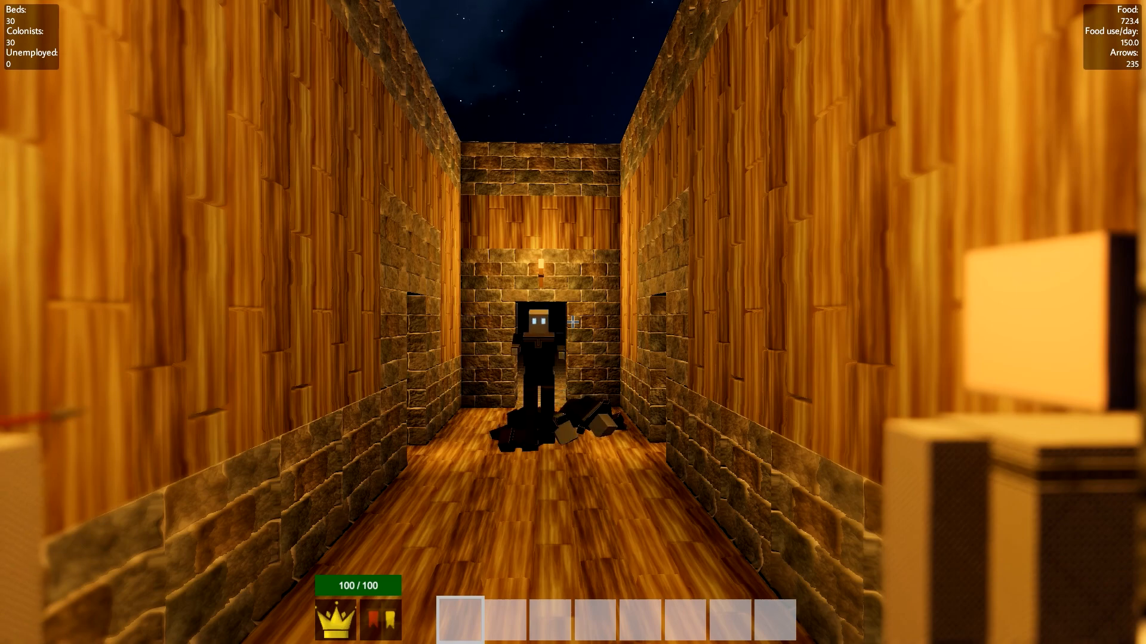
Click toward the colonist at the far end of the barracks hallway
click(573, 323)
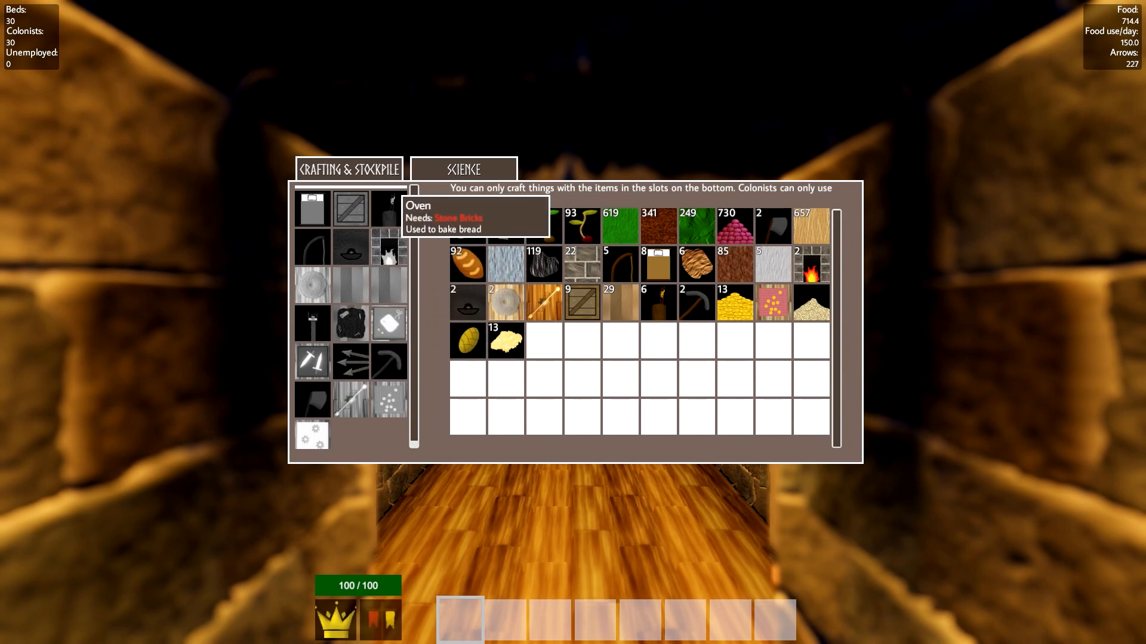
Close the Crafting & Stockpile window after reviewing recipes and stockpile
key(Escape)
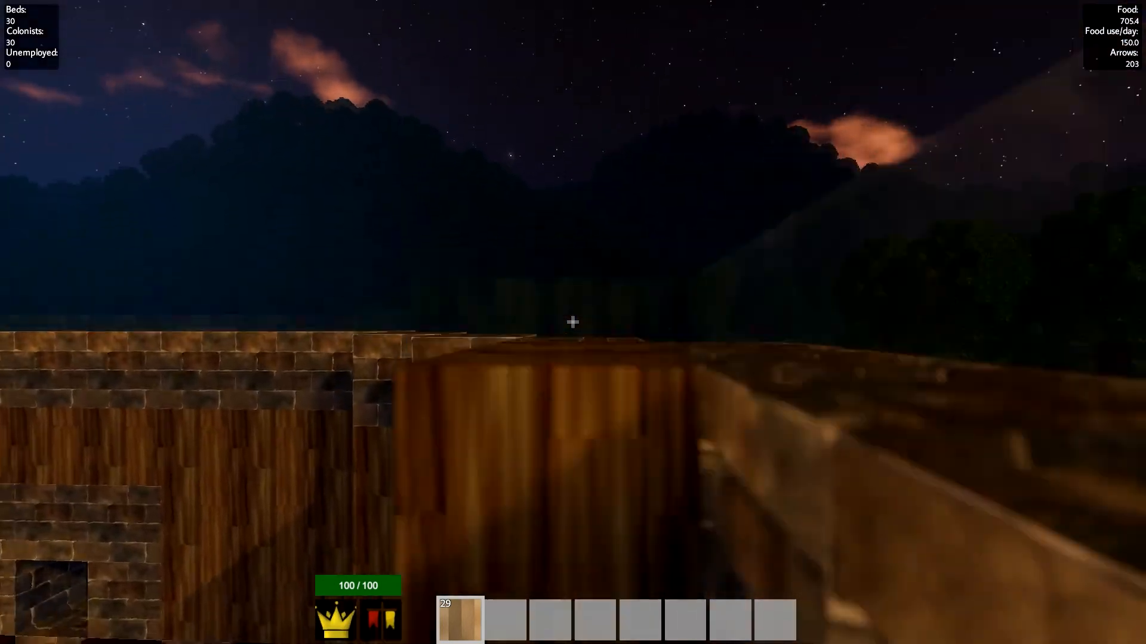
mouse_move(573, 322)
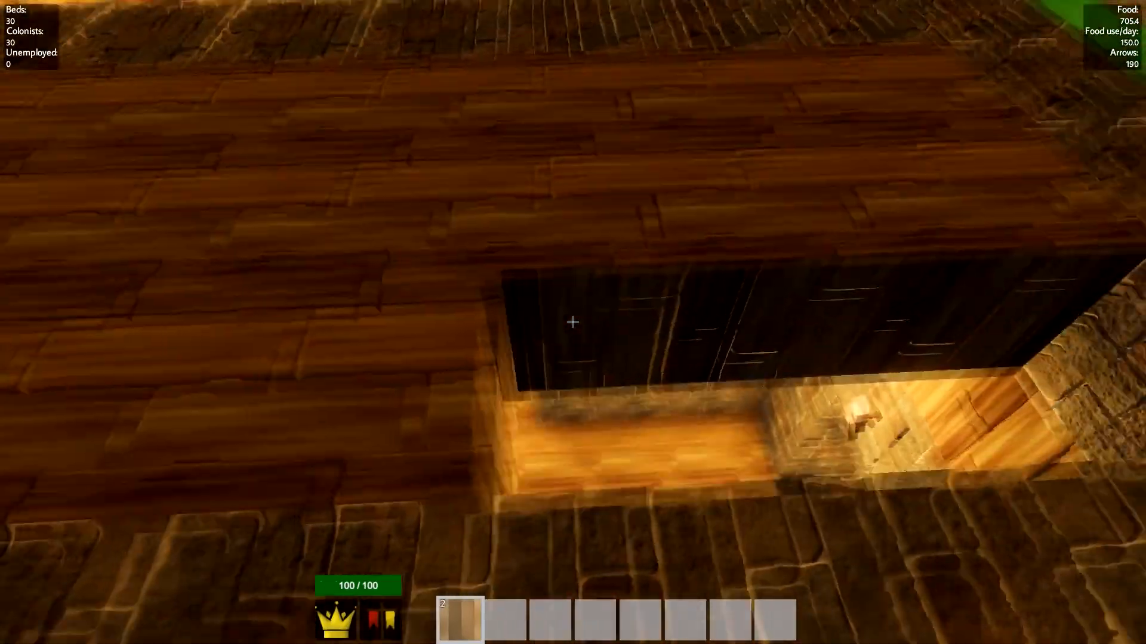
mouse_move(572, 322)
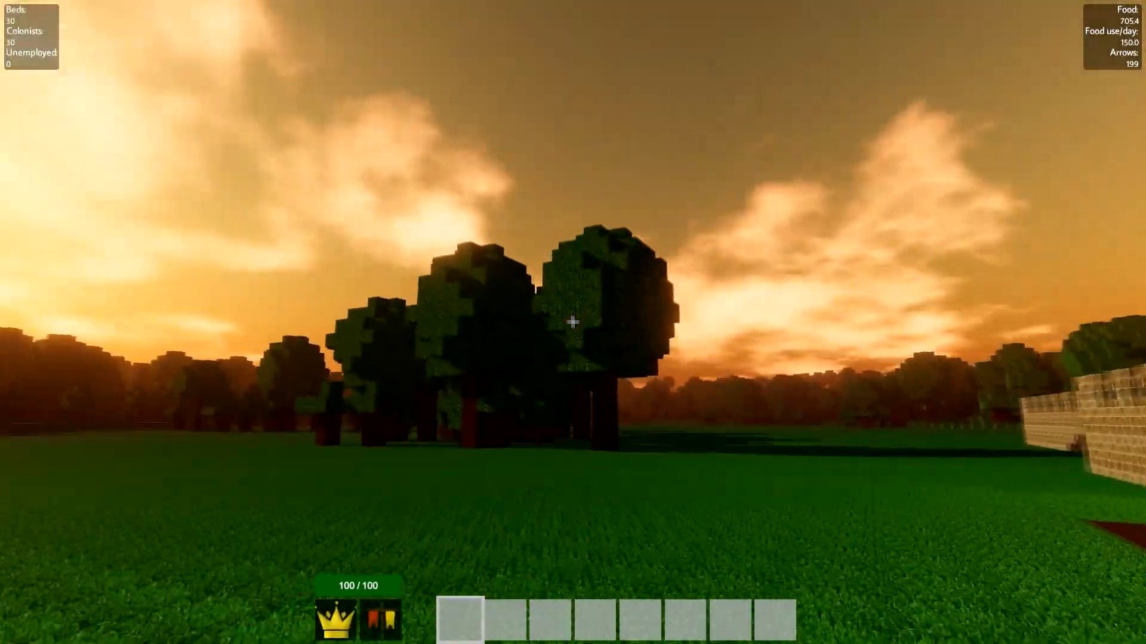
mouse_move(573, 322)
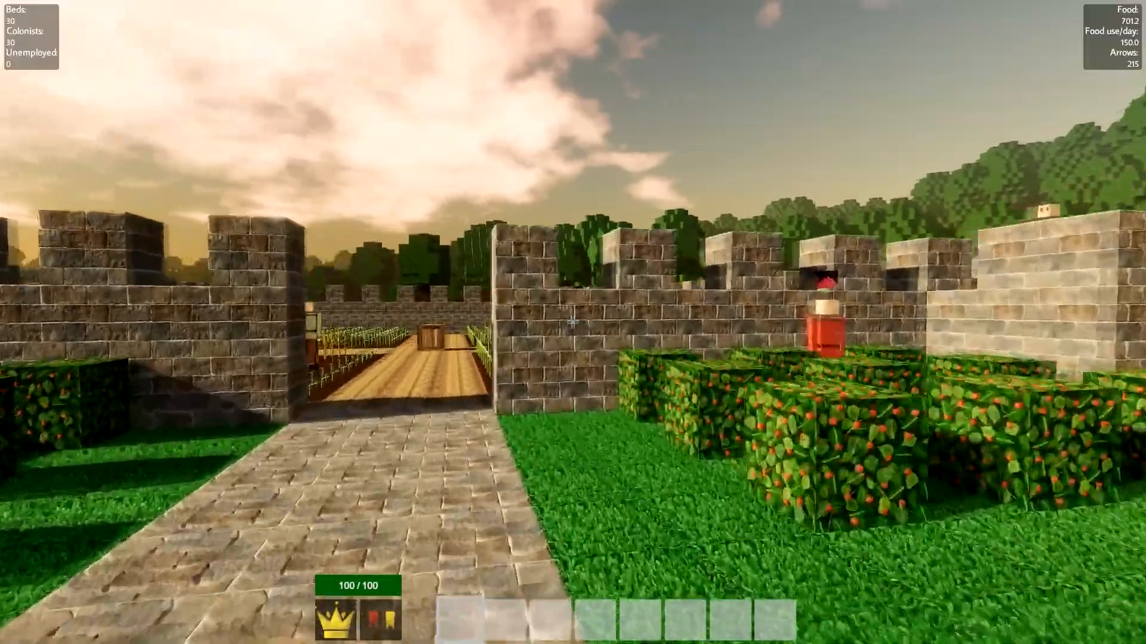
mouse_move(573, 322)
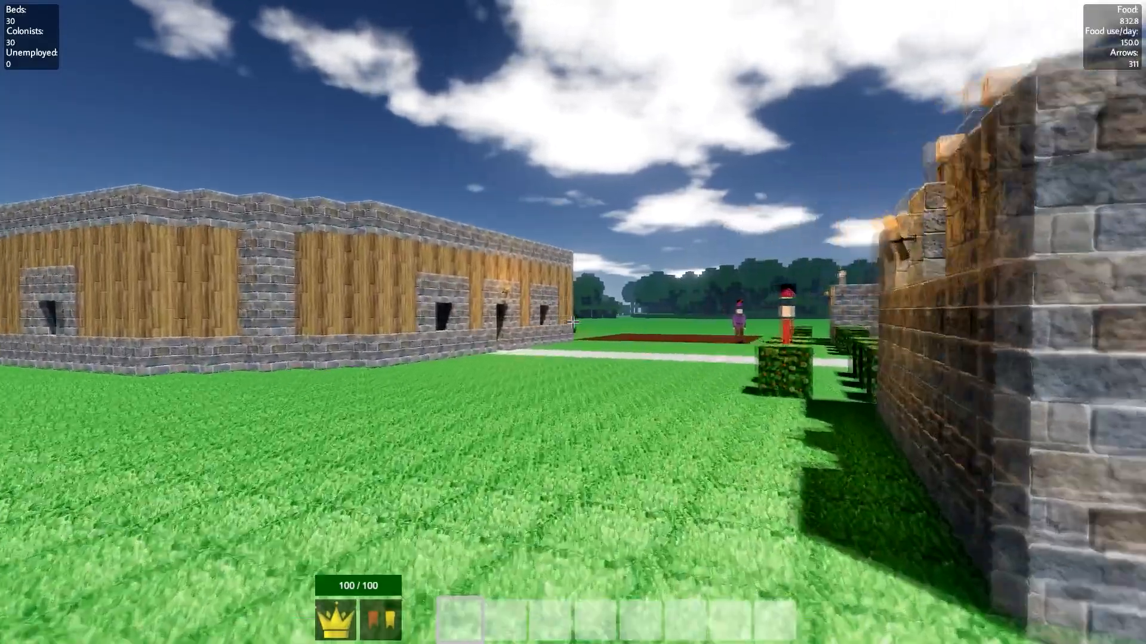
mouse_move(573, 323)
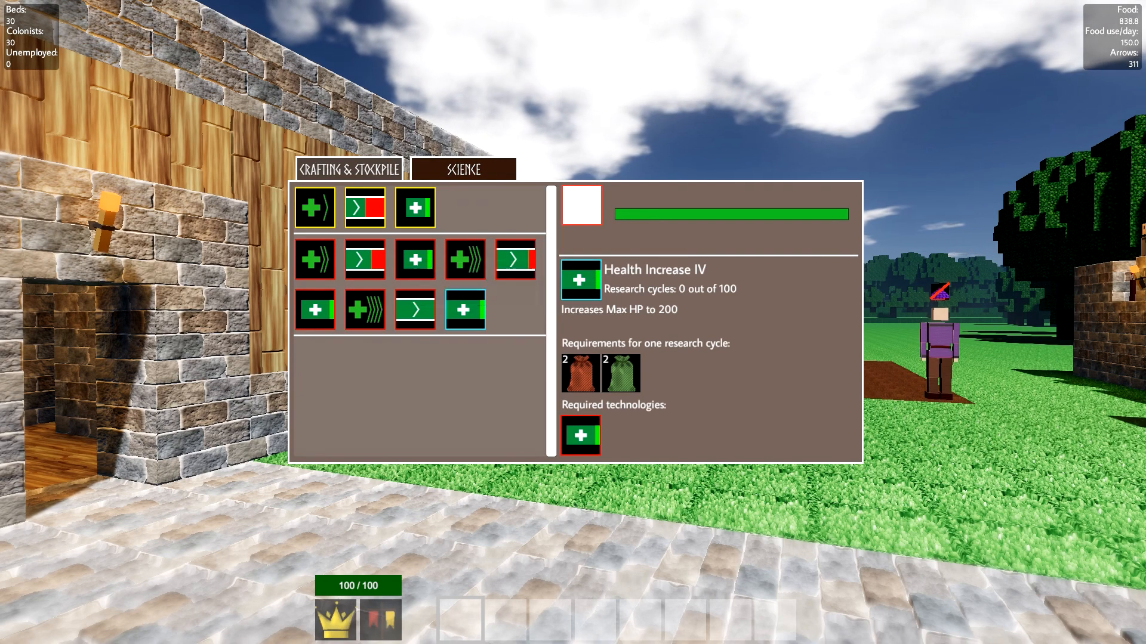
mouse_move(414, 258)
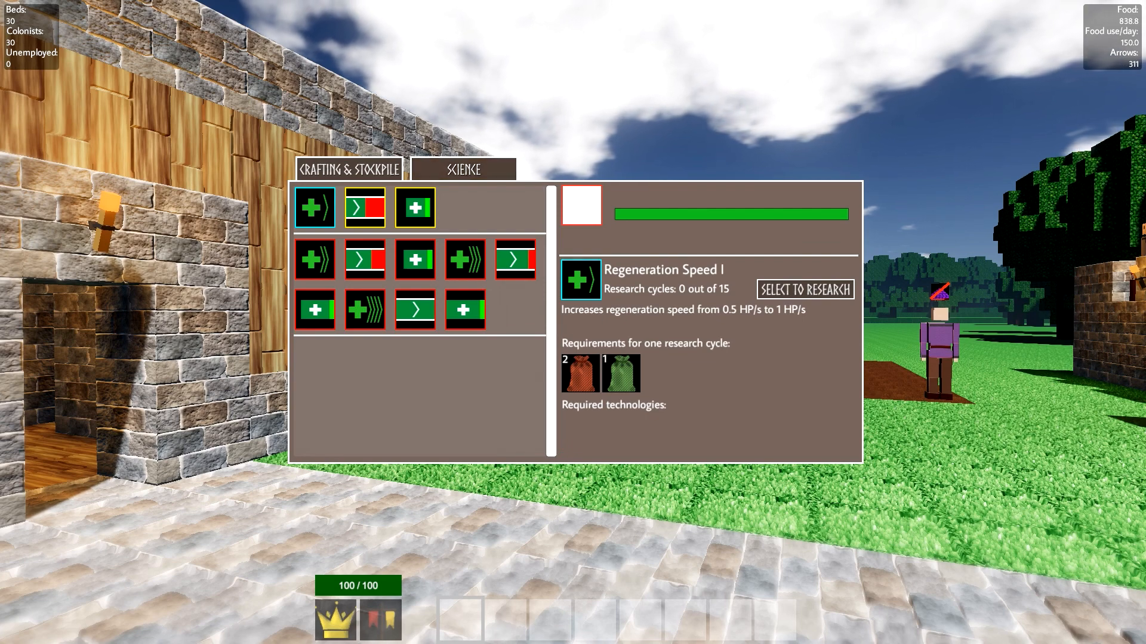
Inspect the Regeneration Speed I technology in the Science tab
click(803, 289)
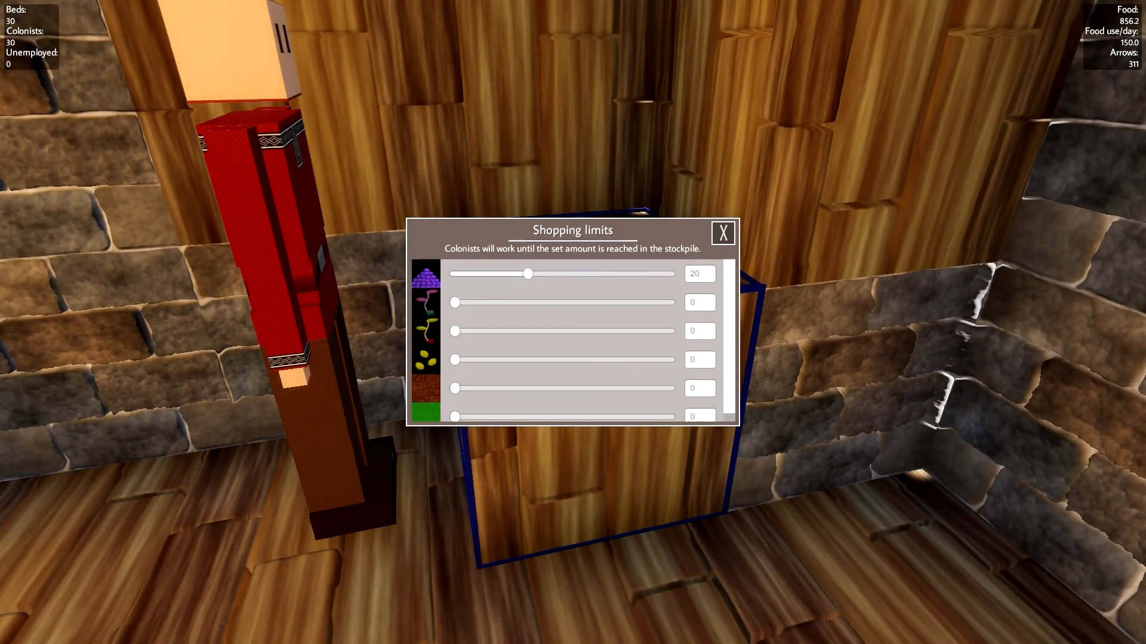
Close the crate's Shopping limits window with the X
click(722, 232)
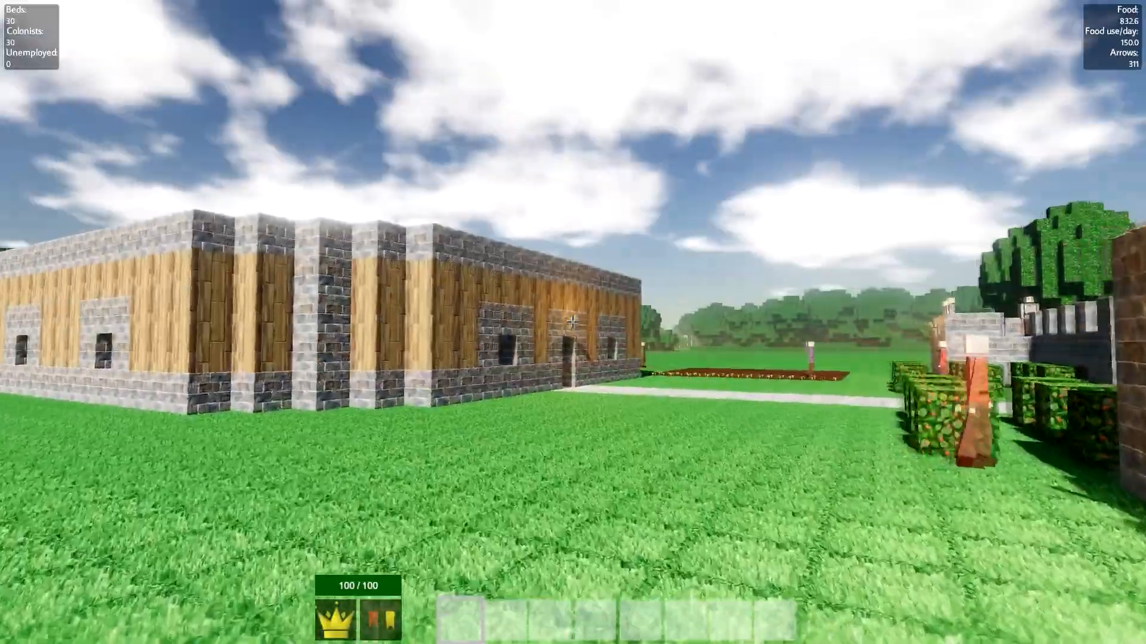
mouse_move(573, 322)
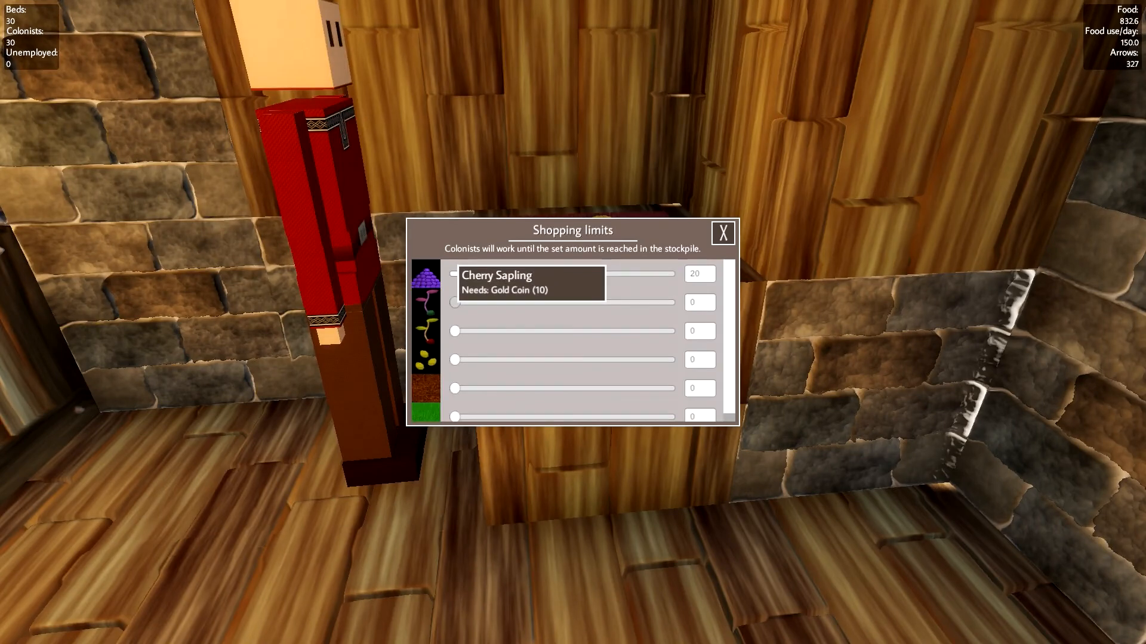
Set shopping limits to 10 Cherry Saplings and 50 Flax seeds, then close
drag(453, 302, 481, 303)
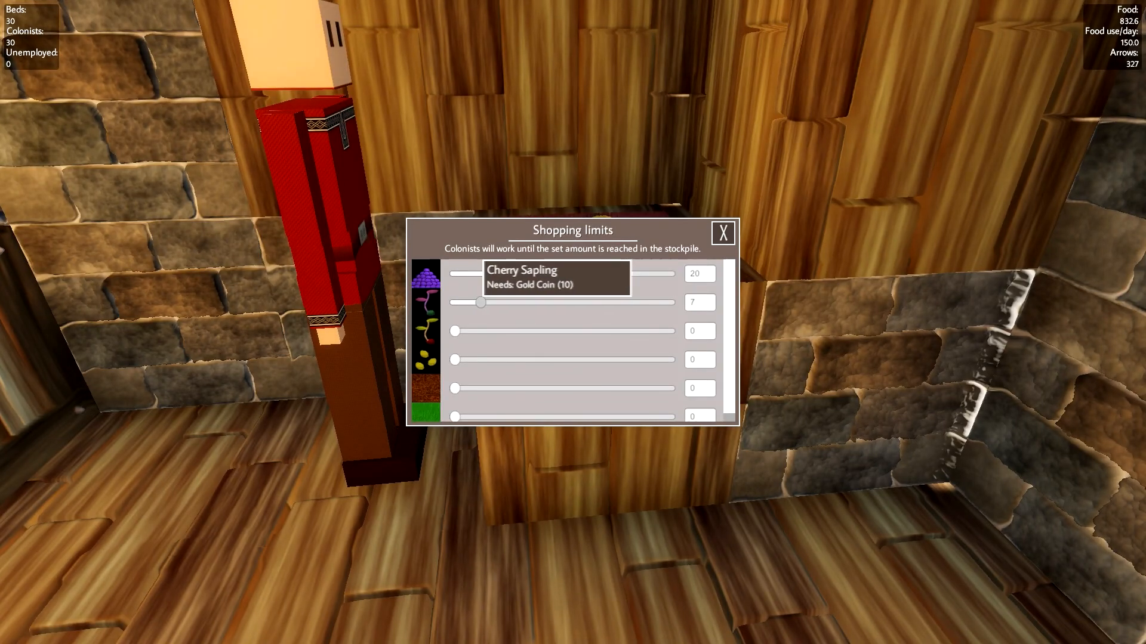
drag(481, 302, 517, 302)
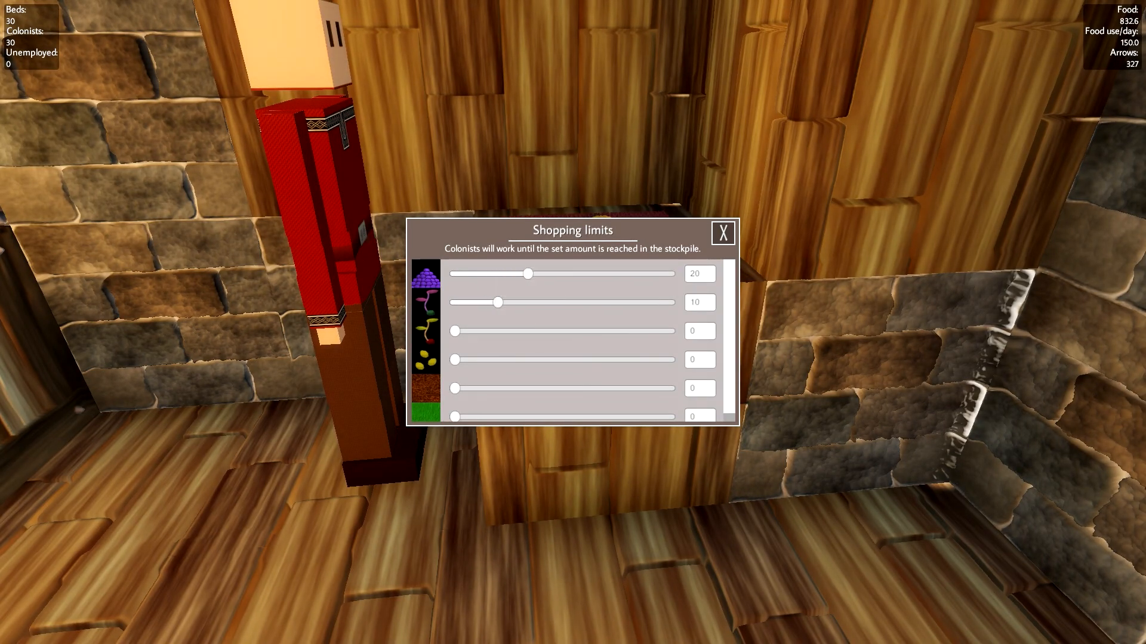
drag(528, 273, 588, 273)
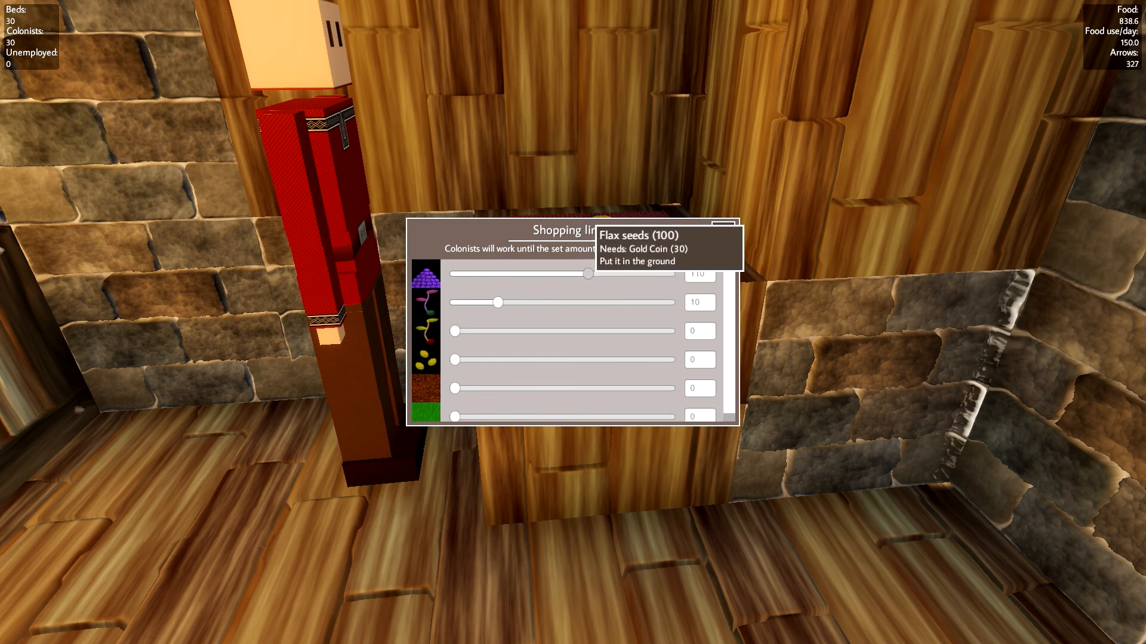
drag(590, 273, 562, 273)
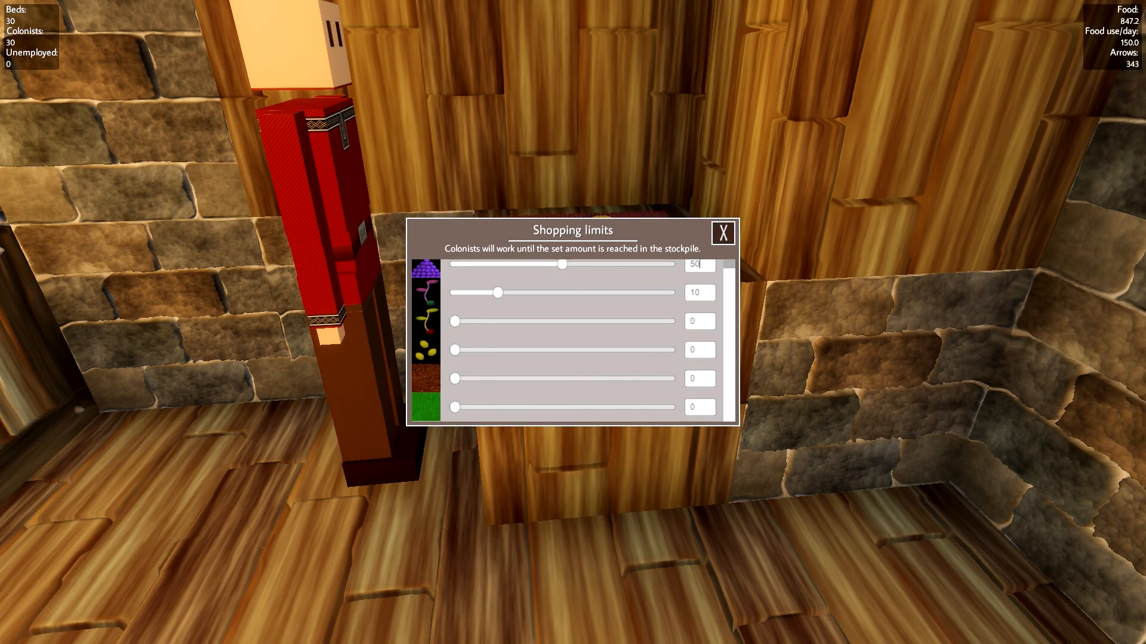
click(722, 232)
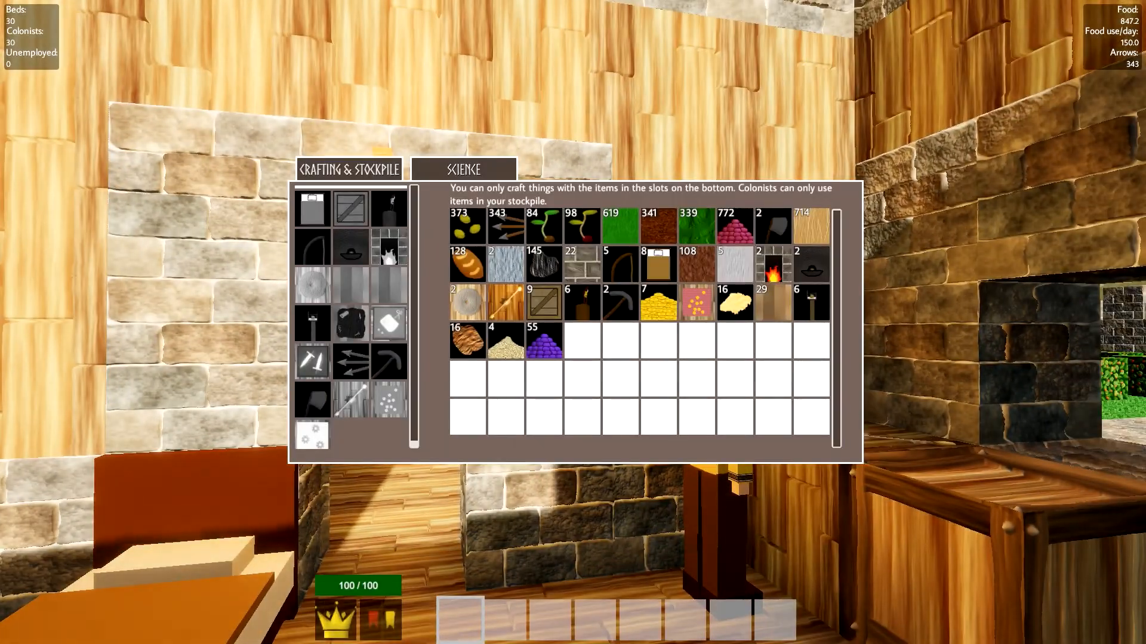
Dismiss the stockpile overview with Escape after checking item counts
key(Escape)
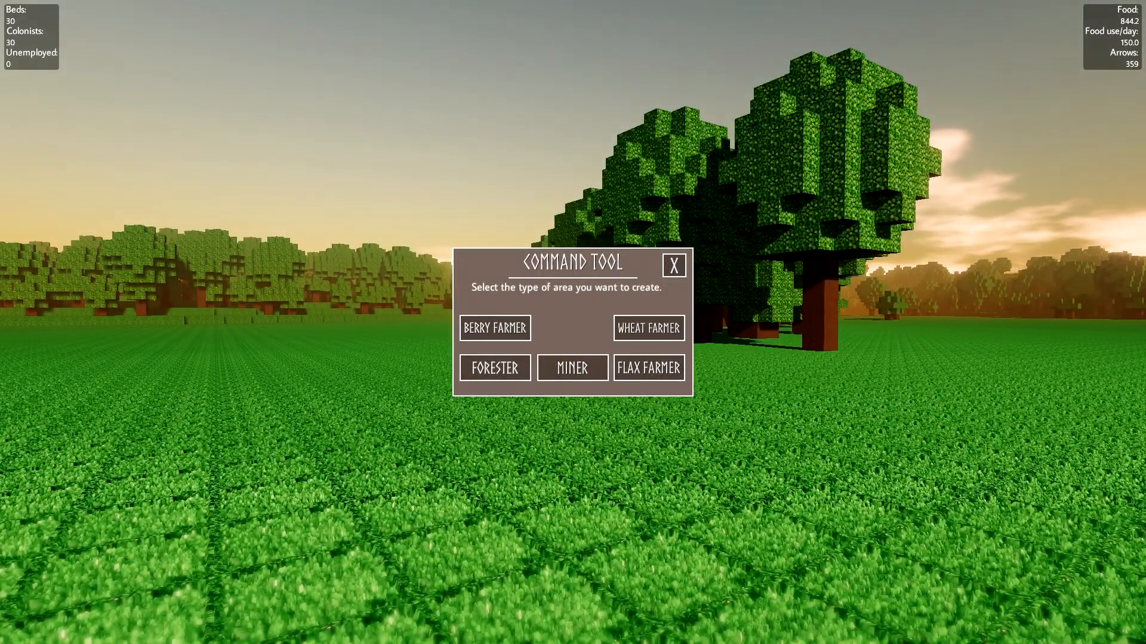
Pick a work area type, such as Forester, near the trees
click(648, 368)
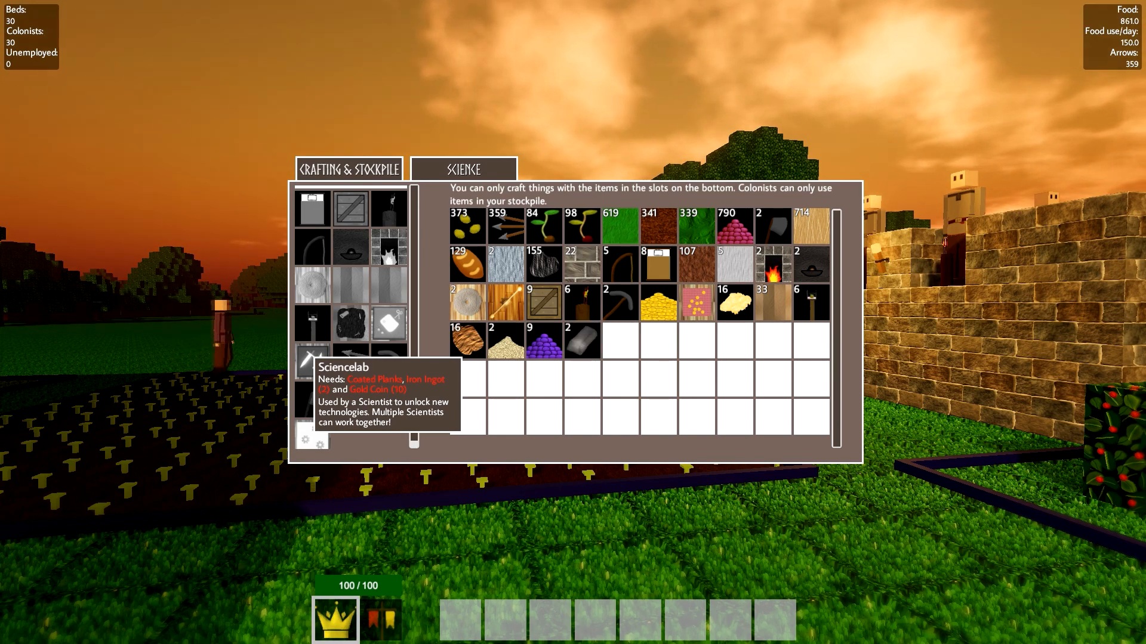
Place a crate at the foot of the barracks wall
key(Escape)
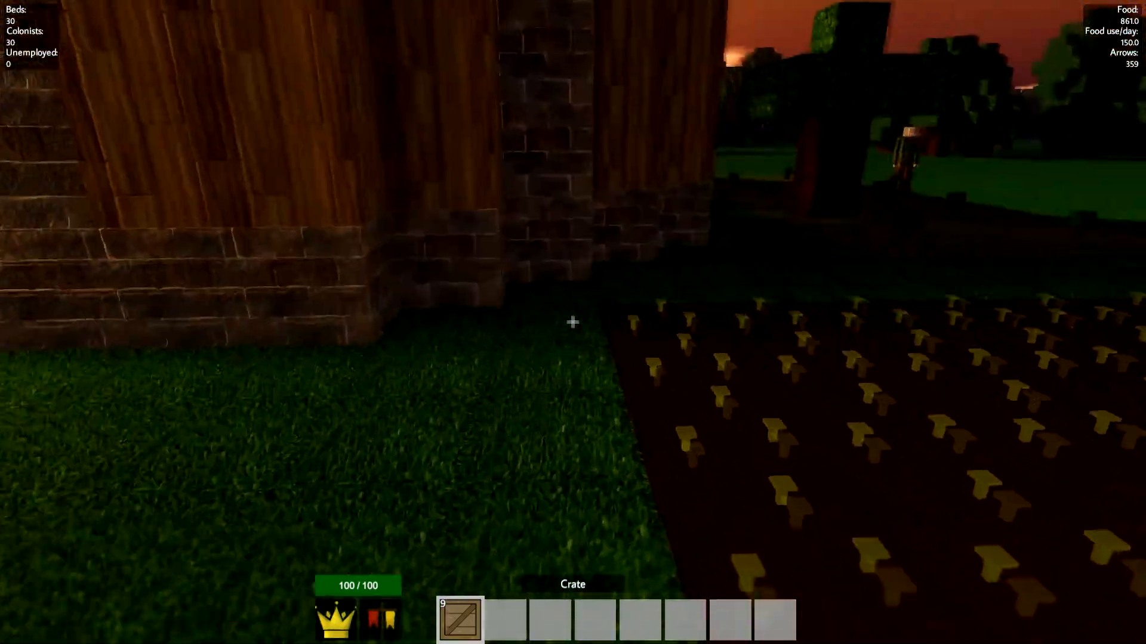
click(573, 322)
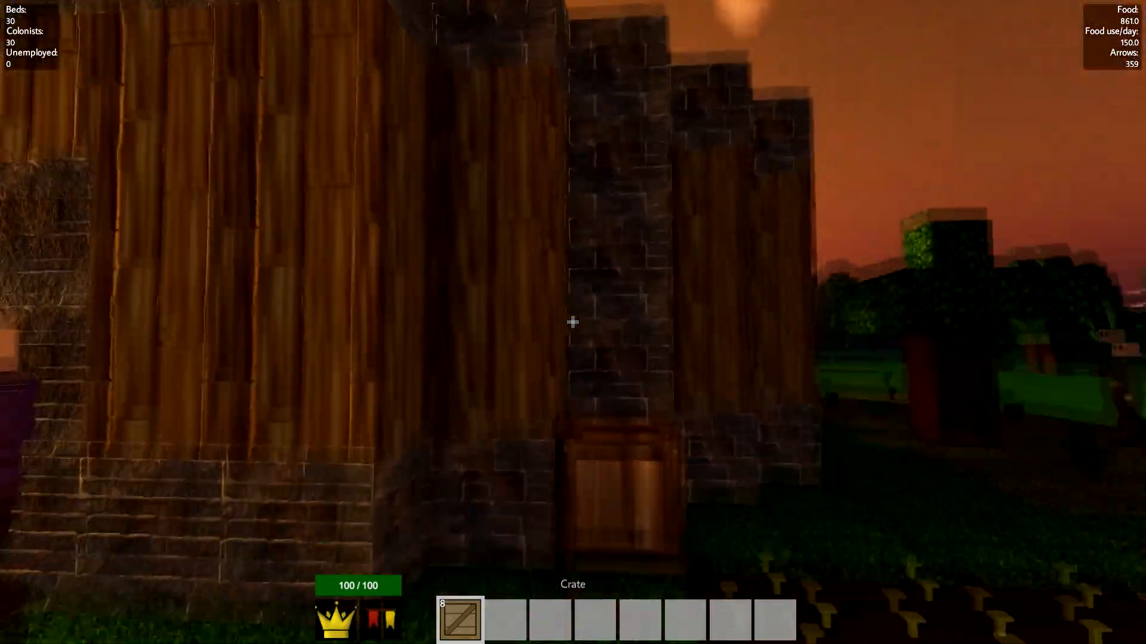
mouse_move(572, 322)
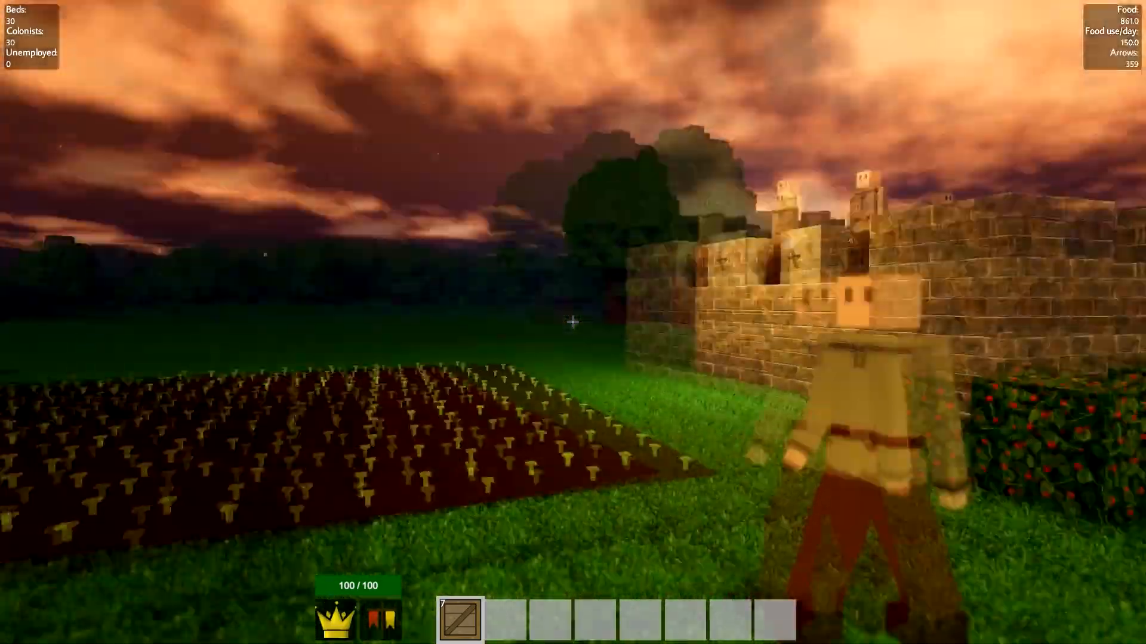
mouse_move(573, 322)
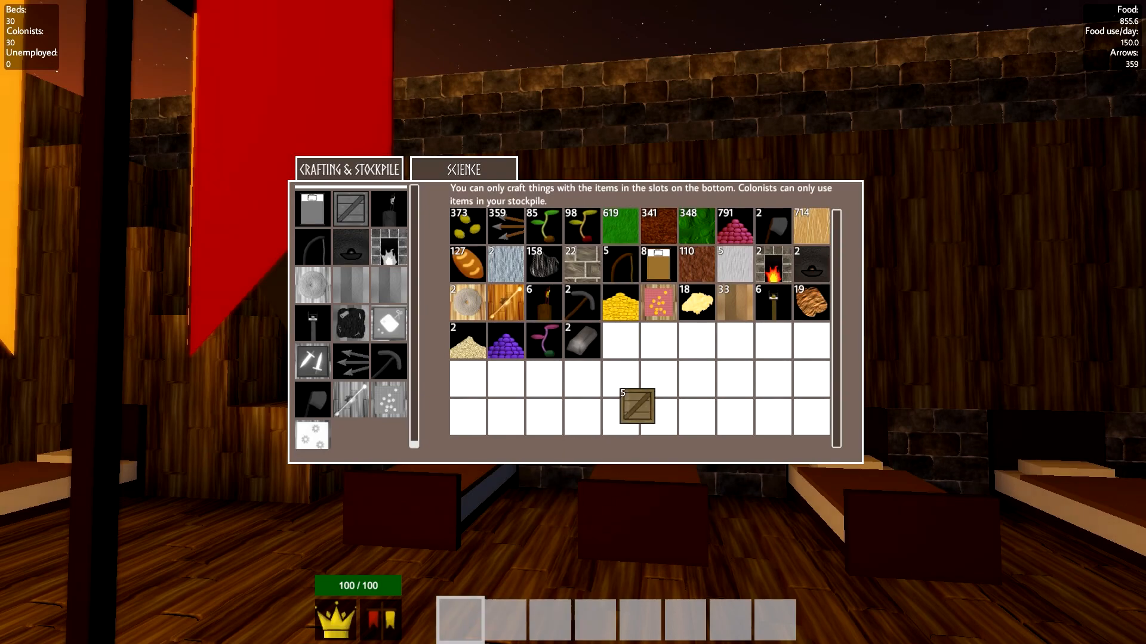
Close the Crafting & Stockpile overview to get back to the colony
key(escape)
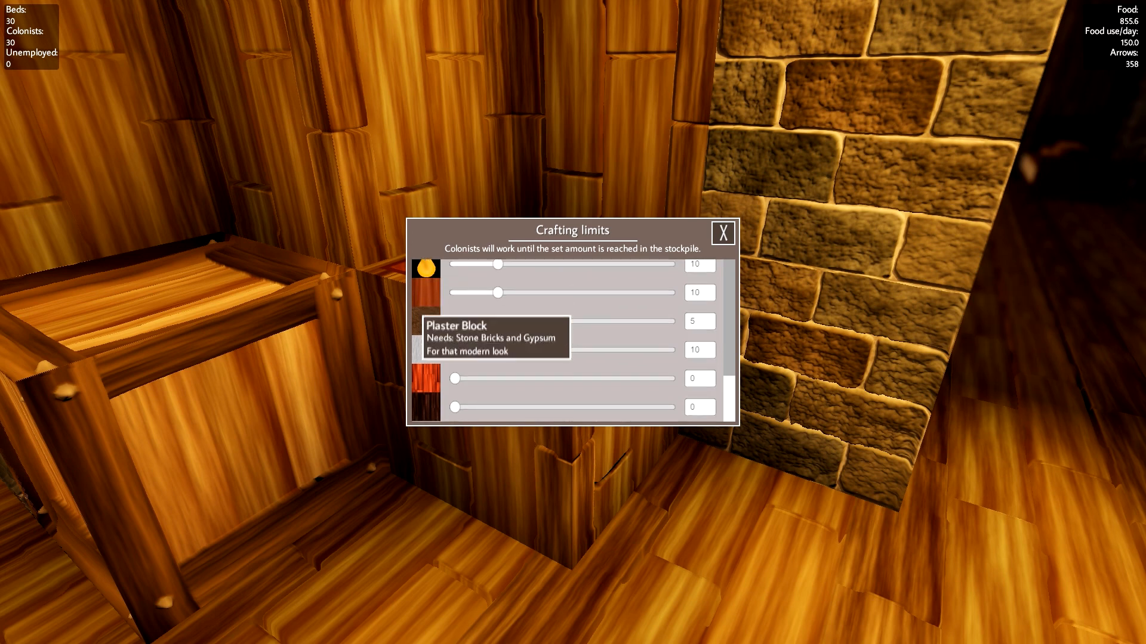
mouse_move(427, 378)
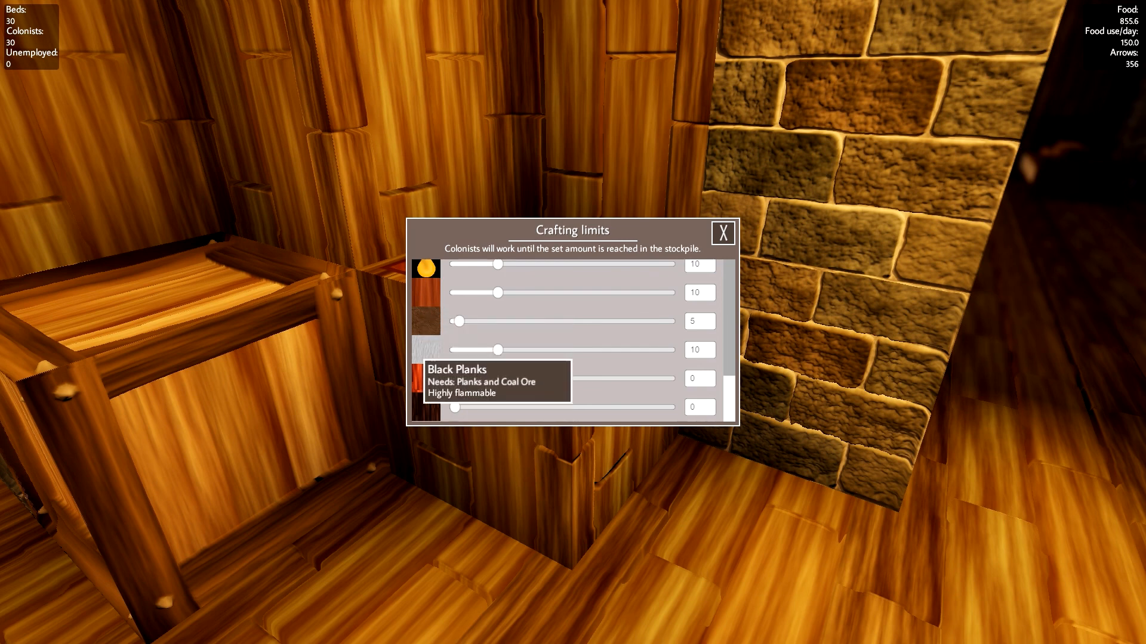
Scroll the workshop's crafting limits list and select an item to read its requirements
scroll(down, 3)
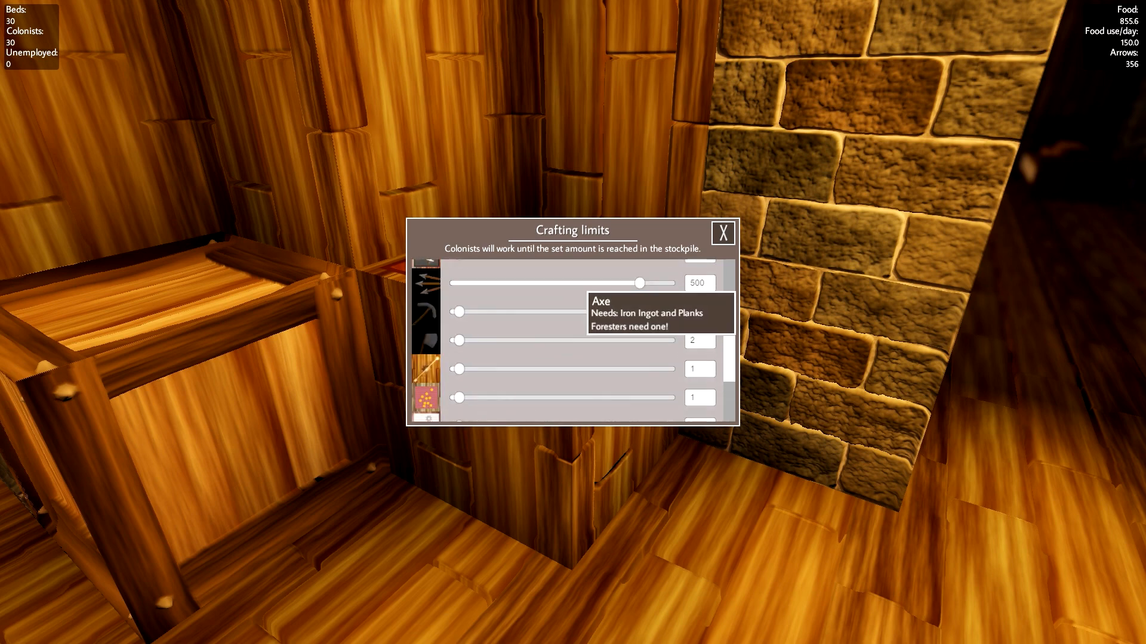
click(722, 232)
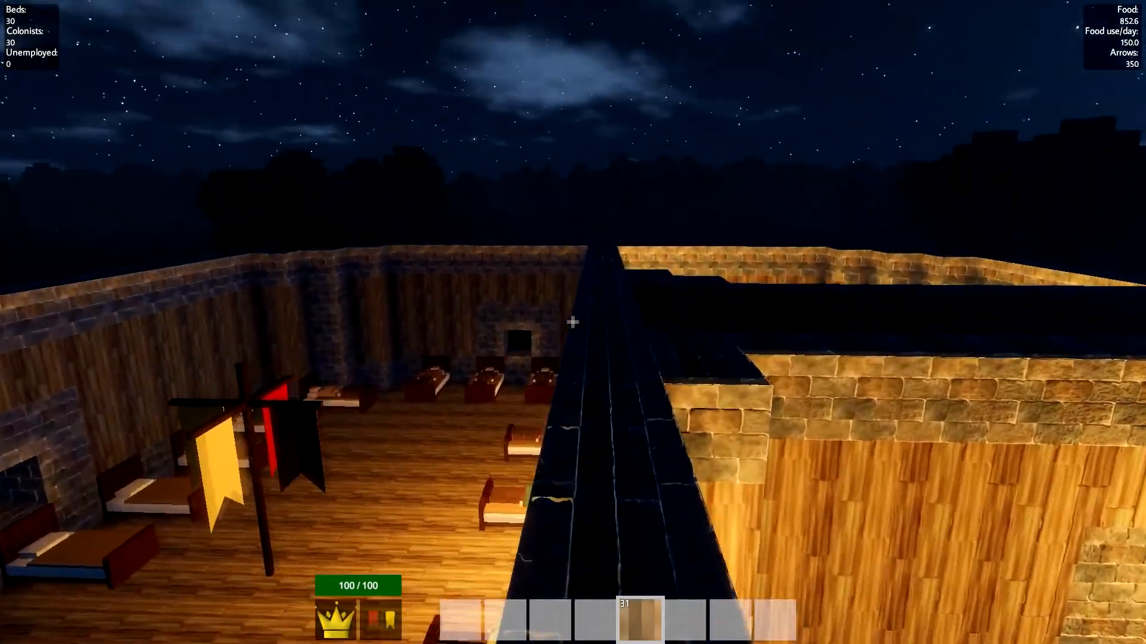
mouse_move(573, 321)
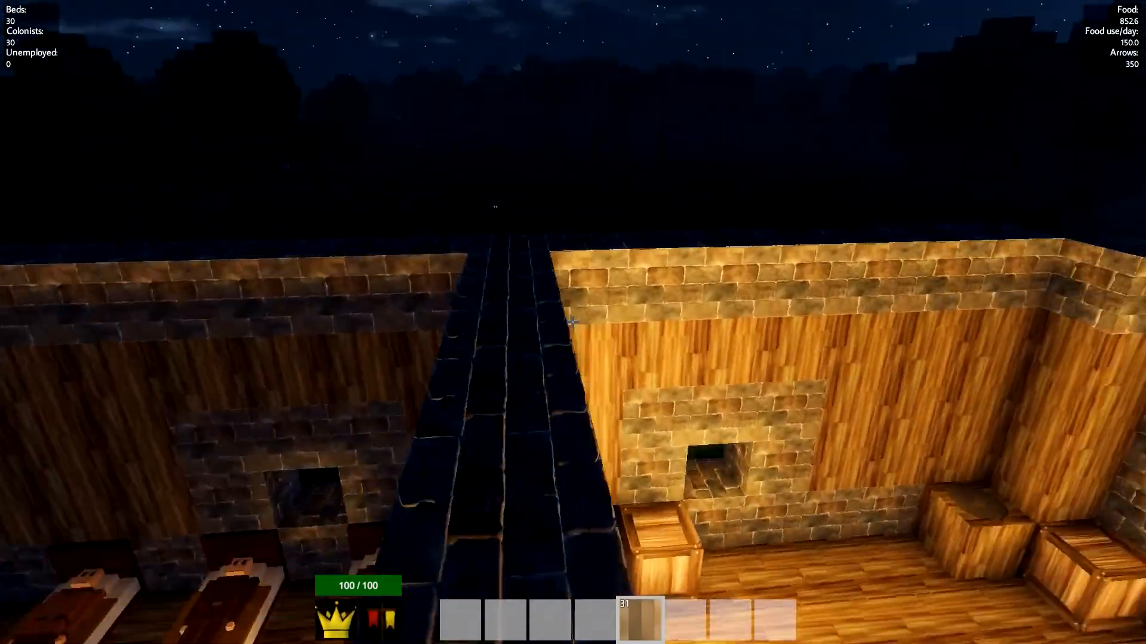
mouse_move(573, 322)
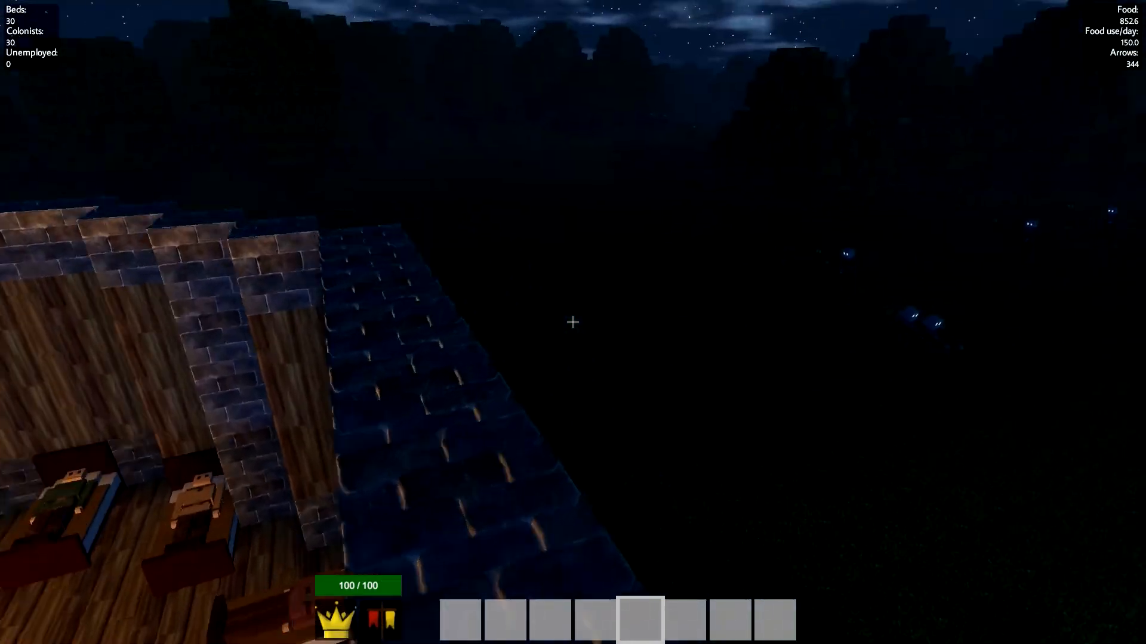
mouse_move(572, 323)
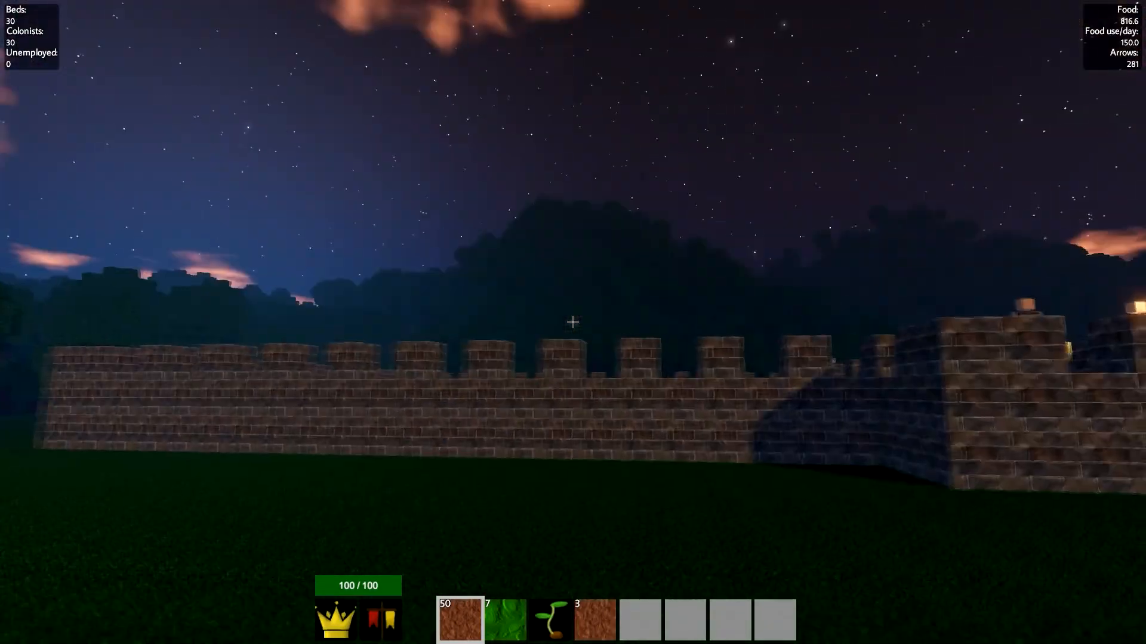
mouse_move(573, 322)
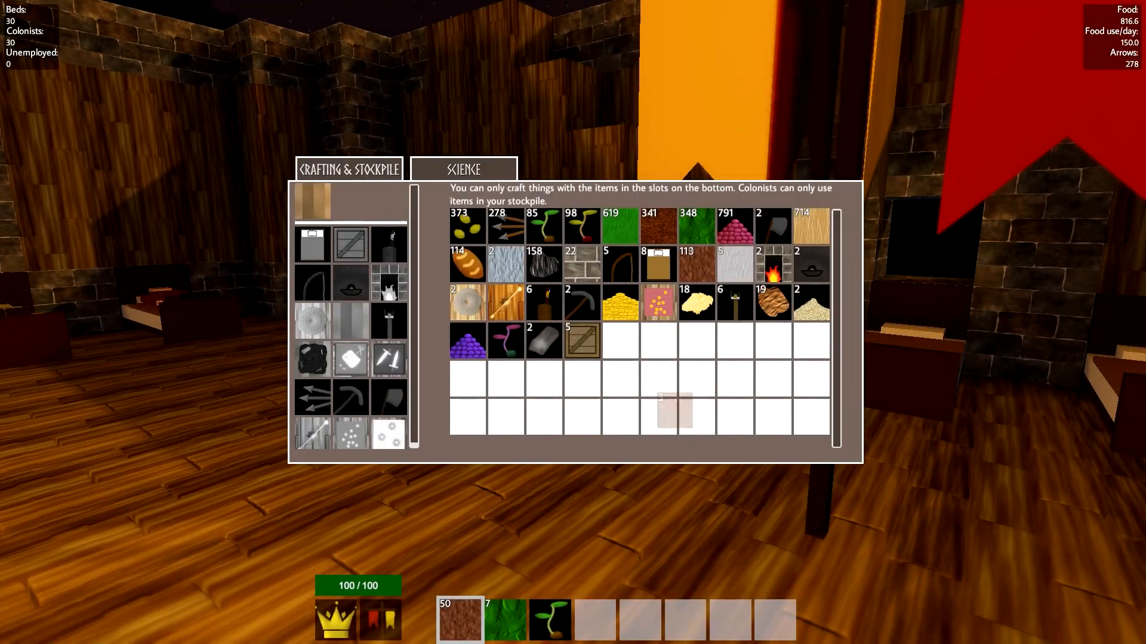
mouse_move(504, 620)
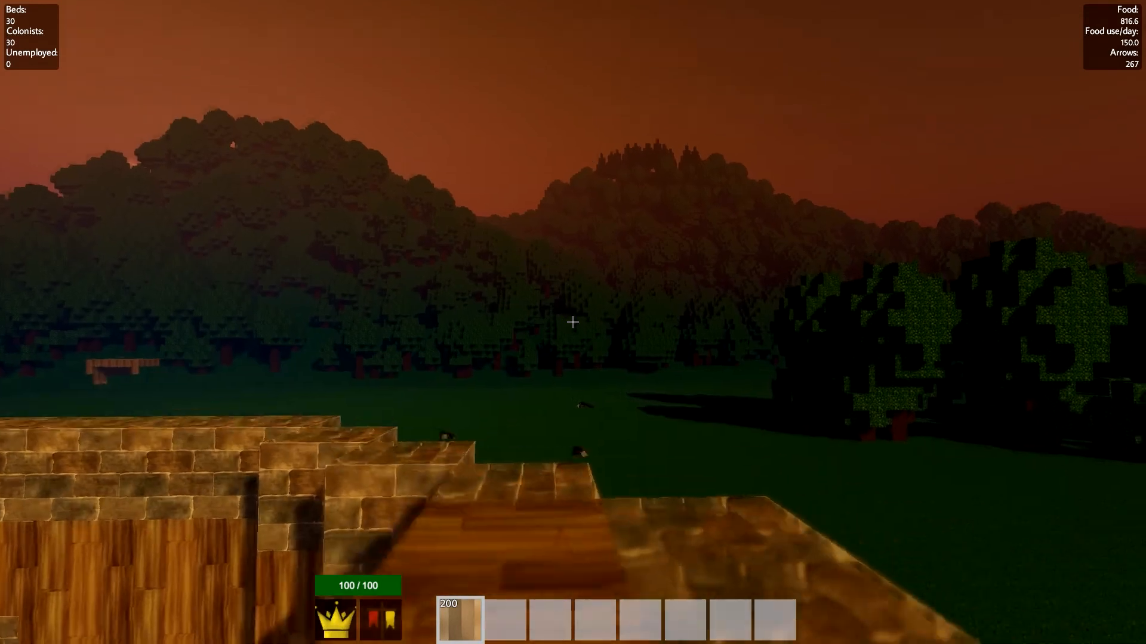
mouse_move(572, 323)
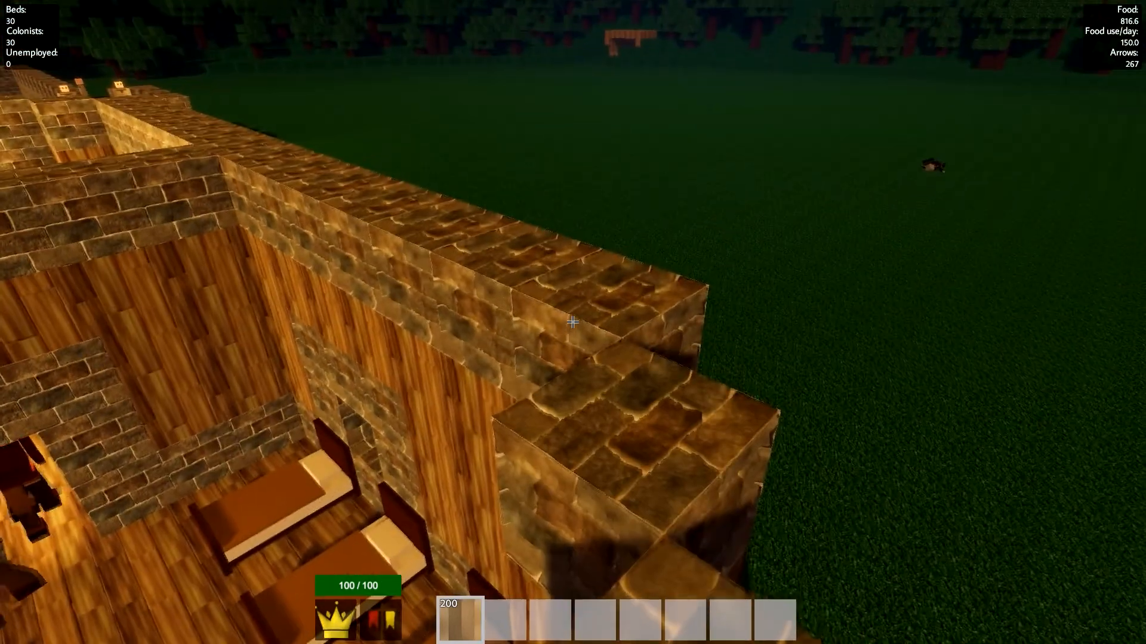